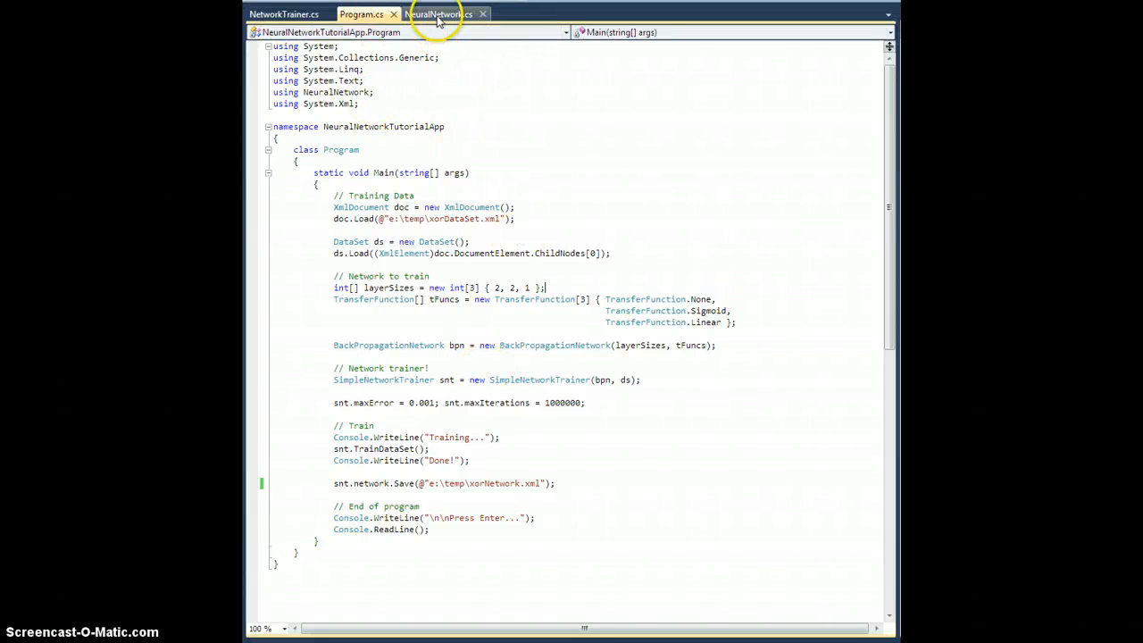
# Step: Switch to NeuralNetwork.cs, collapse Train and Save, then expand the Methods region and Train body
pyautogui.click(438, 14)
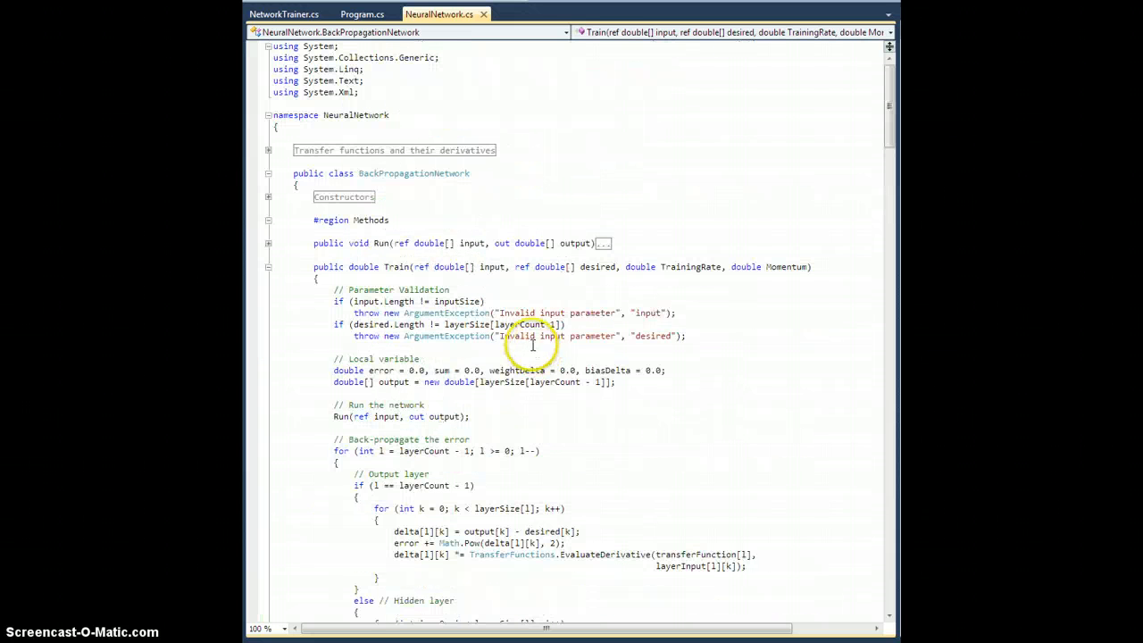
pyautogui.click(268, 268)
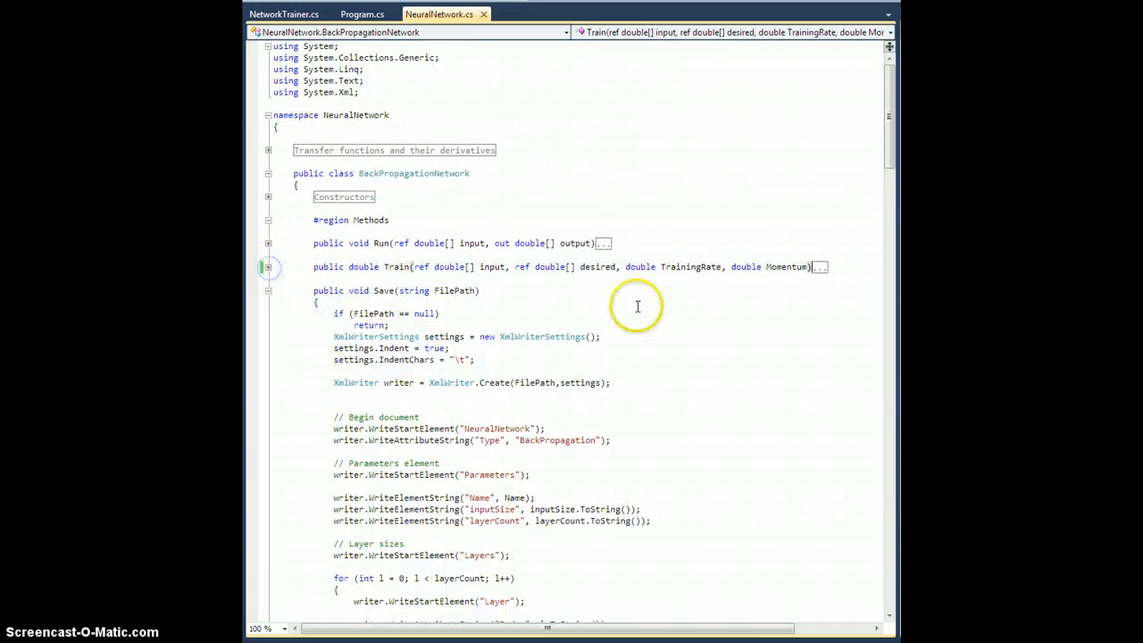
pyautogui.click(268, 289)
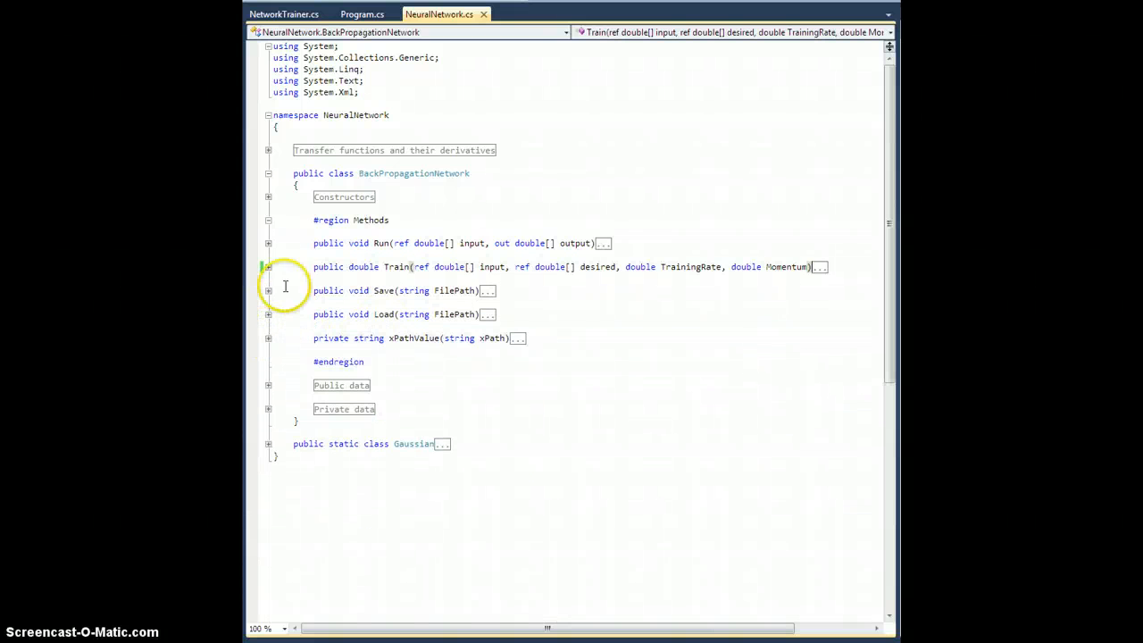
pyautogui.moveTo(291, 207)
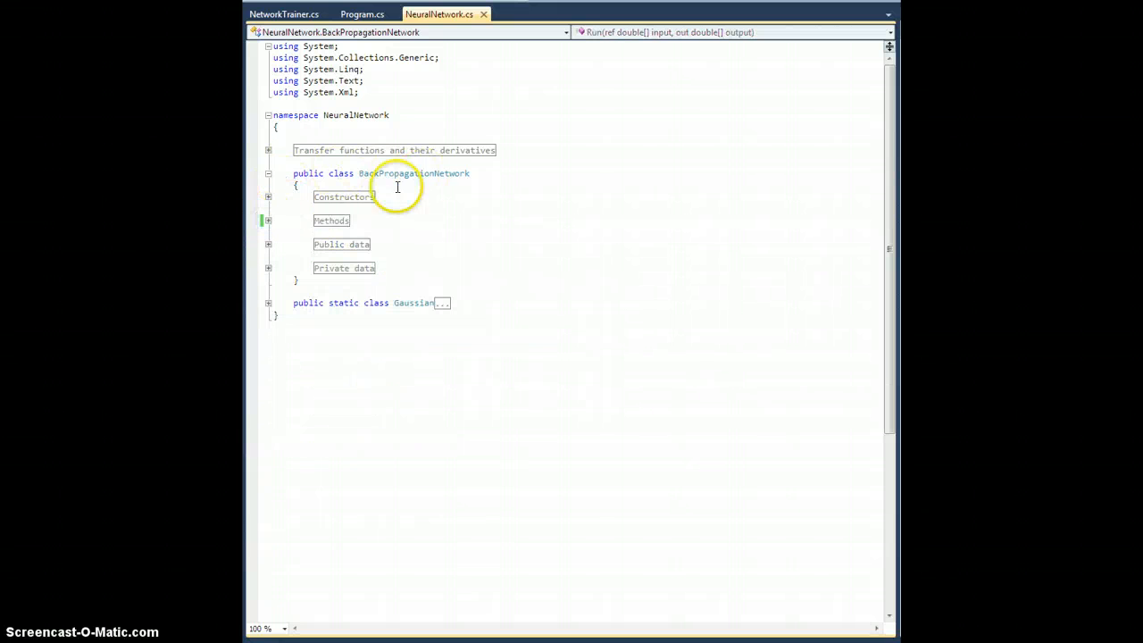
pyautogui.click(268, 221)
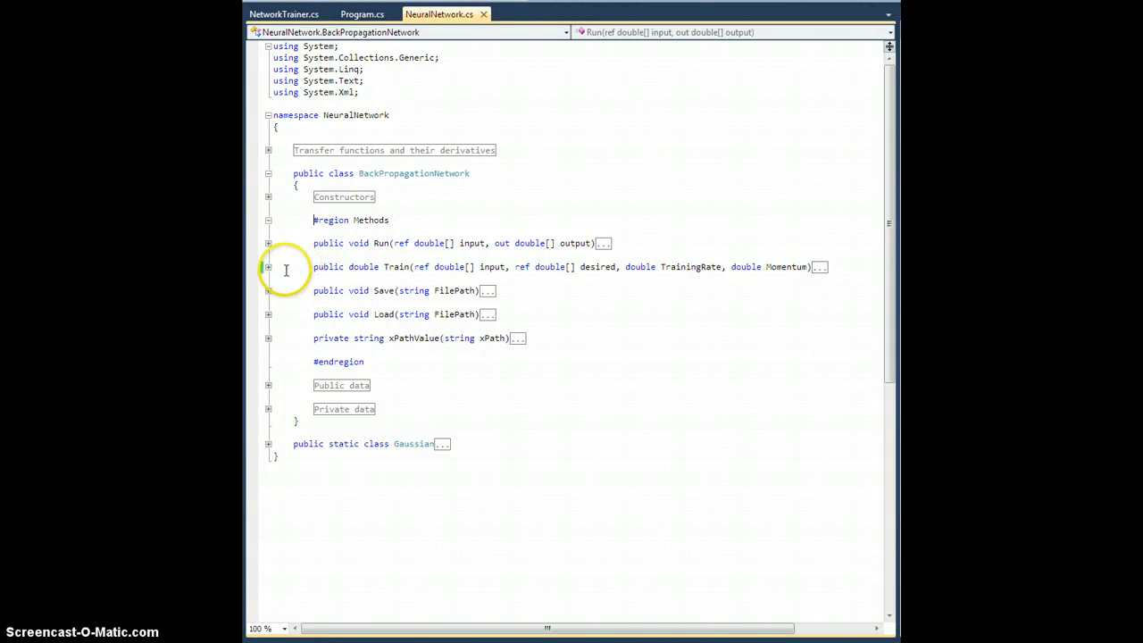
pyautogui.click(268, 266)
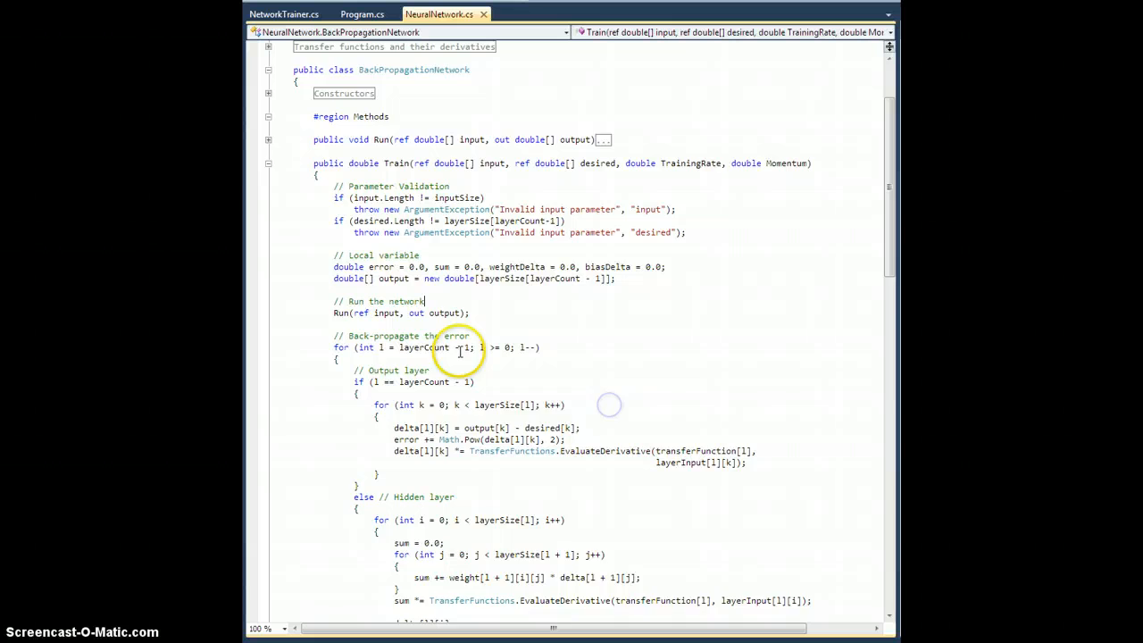
pyautogui.scroll(-3)
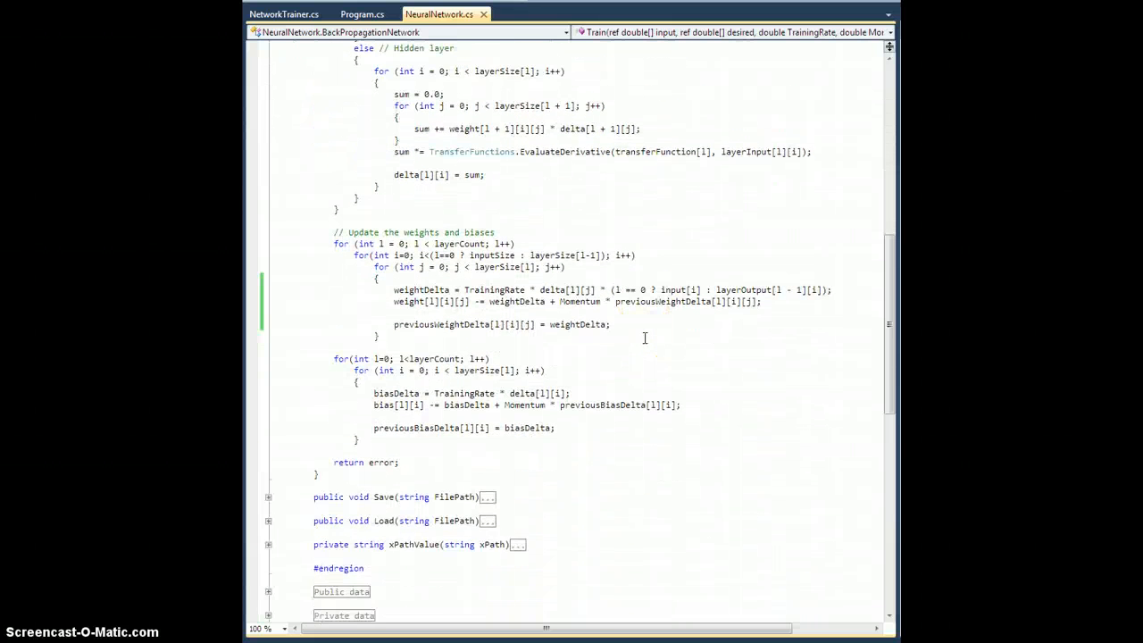
pyautogui.scroll(-3)
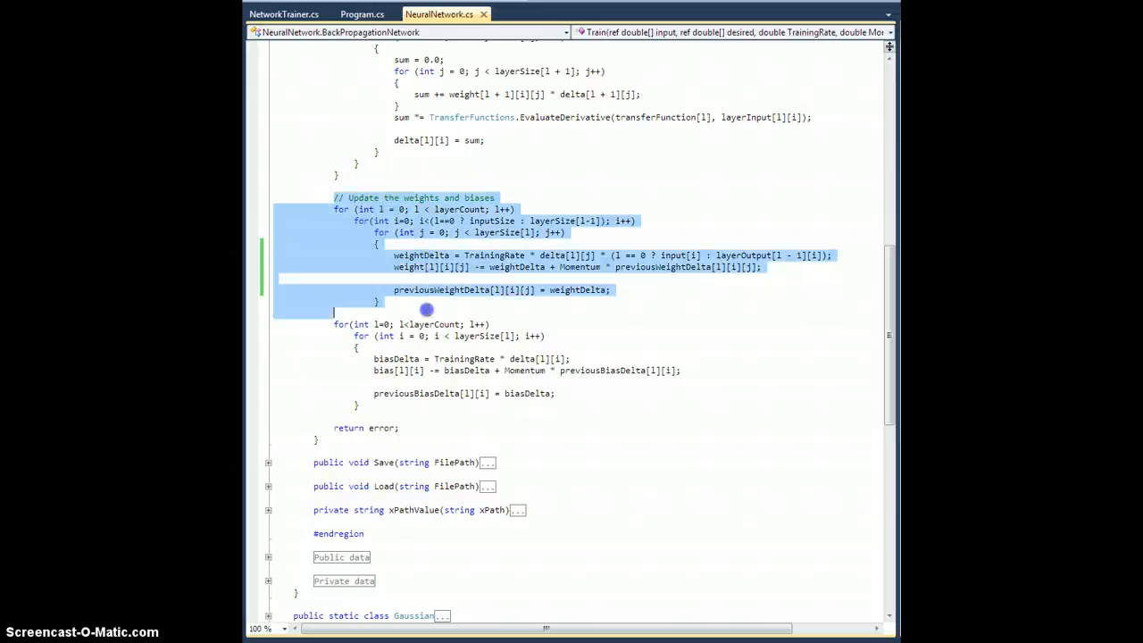
pyautogui.click(483, 308)
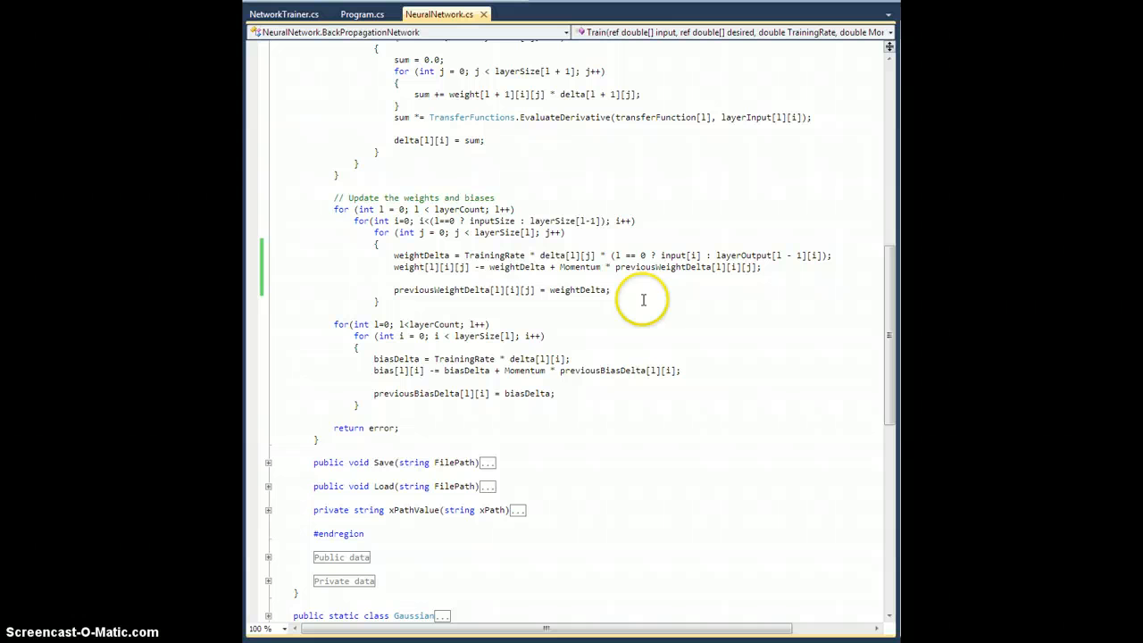
pyautogui.moveTo(608, 289)
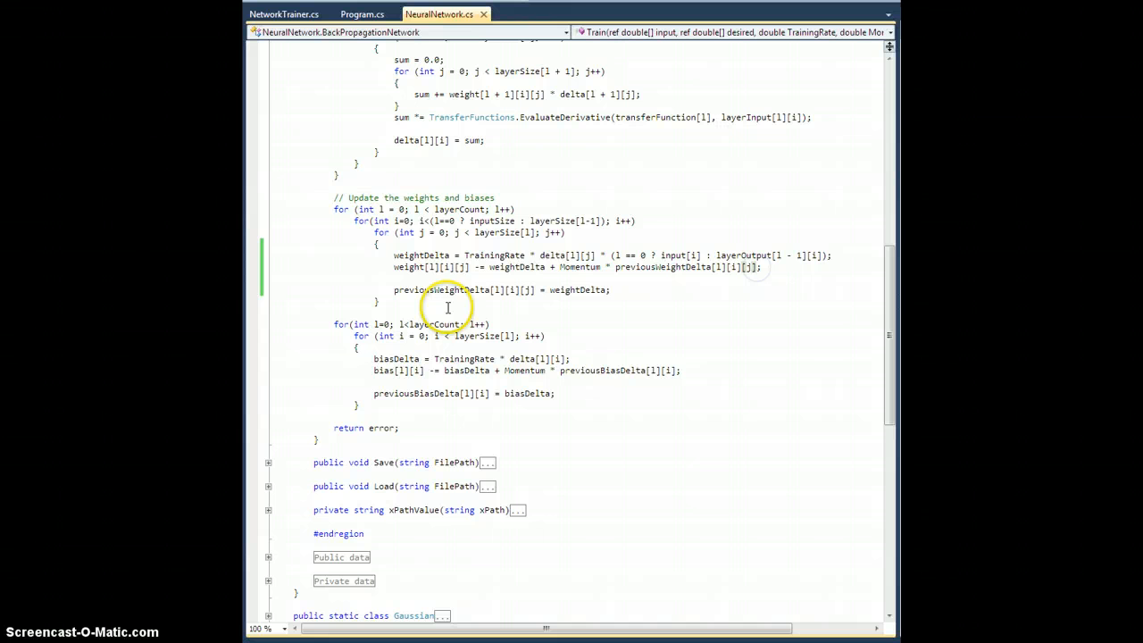
pyautogui.moveTo(777, 279)
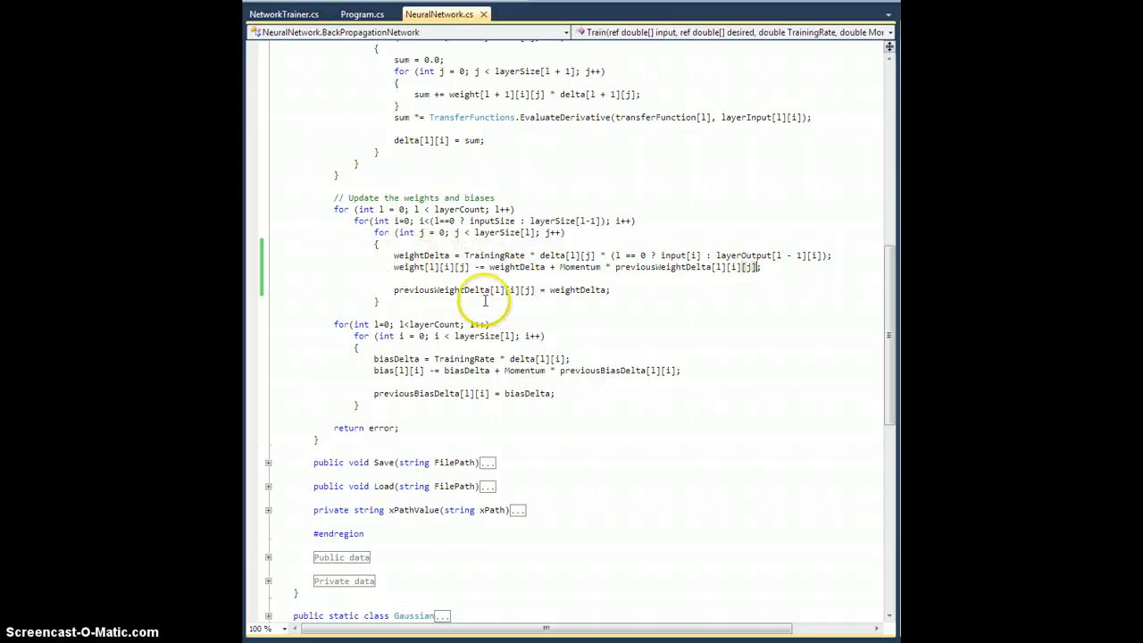
pyautogui.moveTo(400, 275)
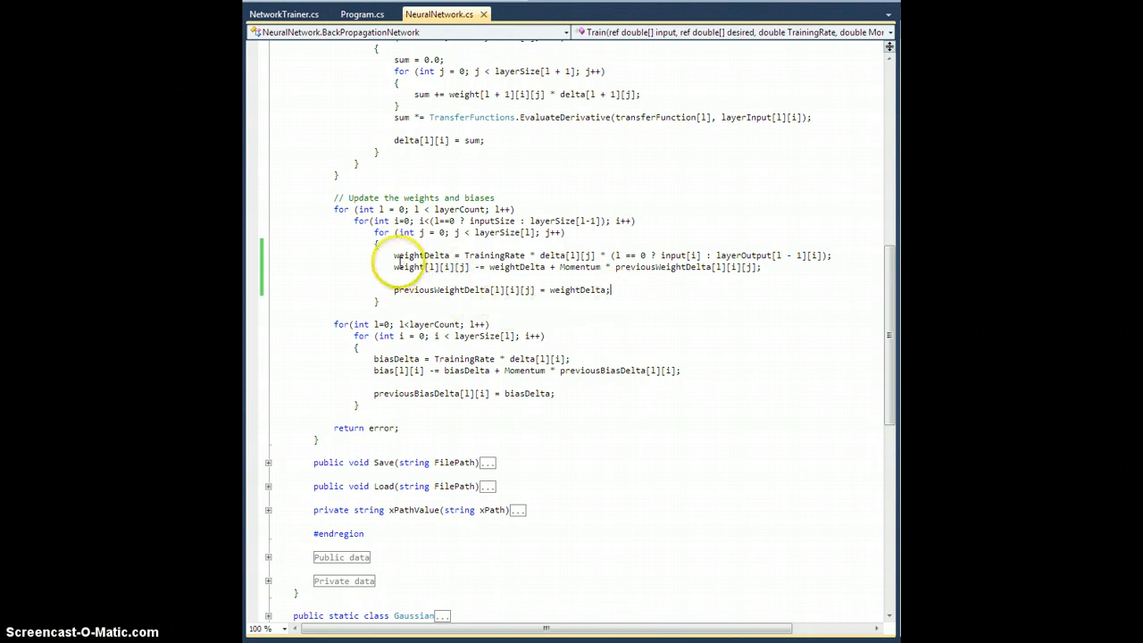
pyautogui.doubleClick(420, 255)
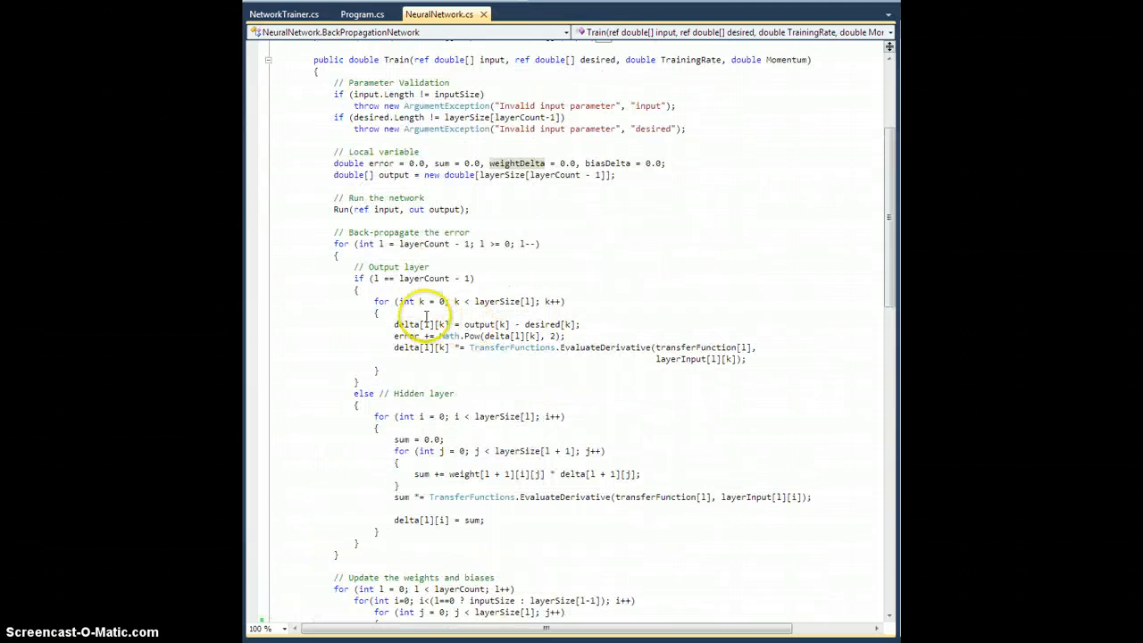
pyautogui.doubleClick(517, 163)
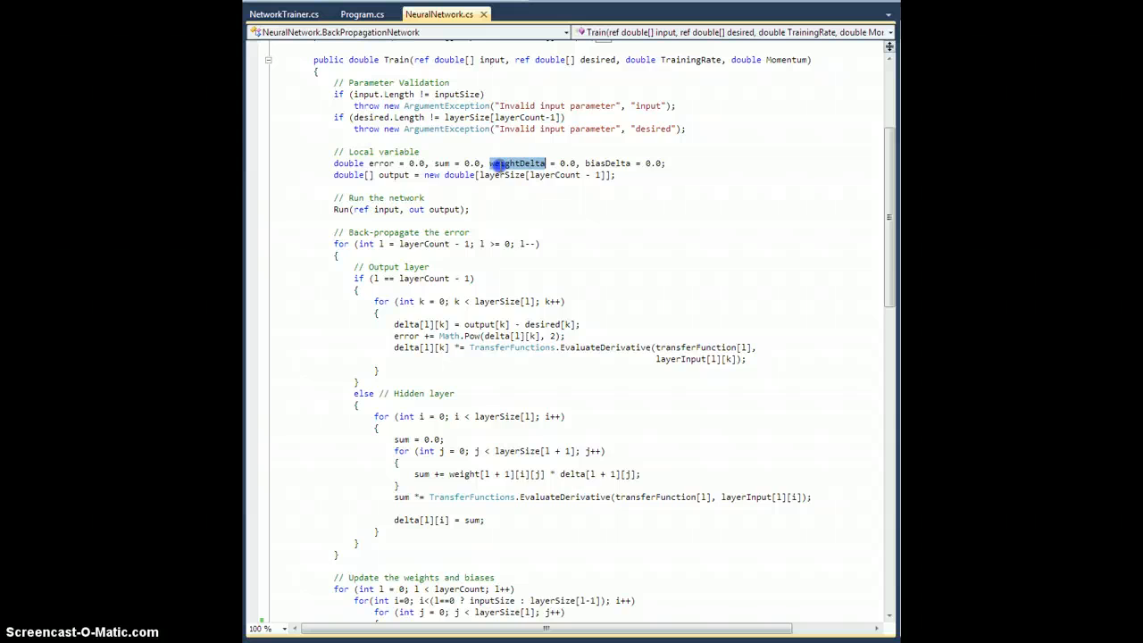
pyautogui.scroll(-3)
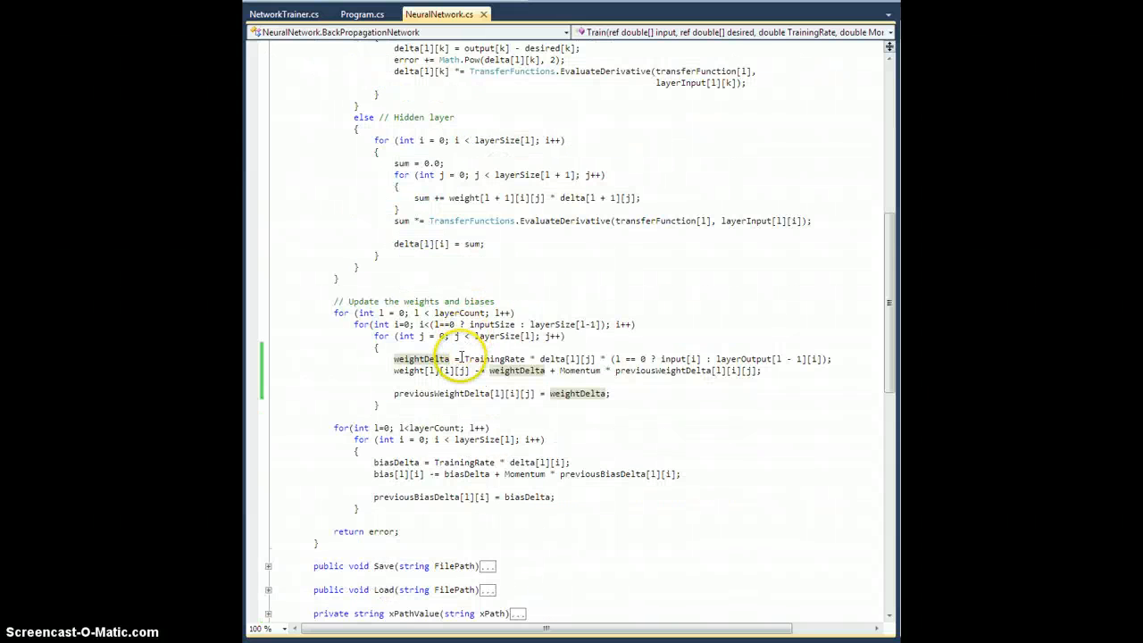
pyautogui.doubleClick(494, 358)
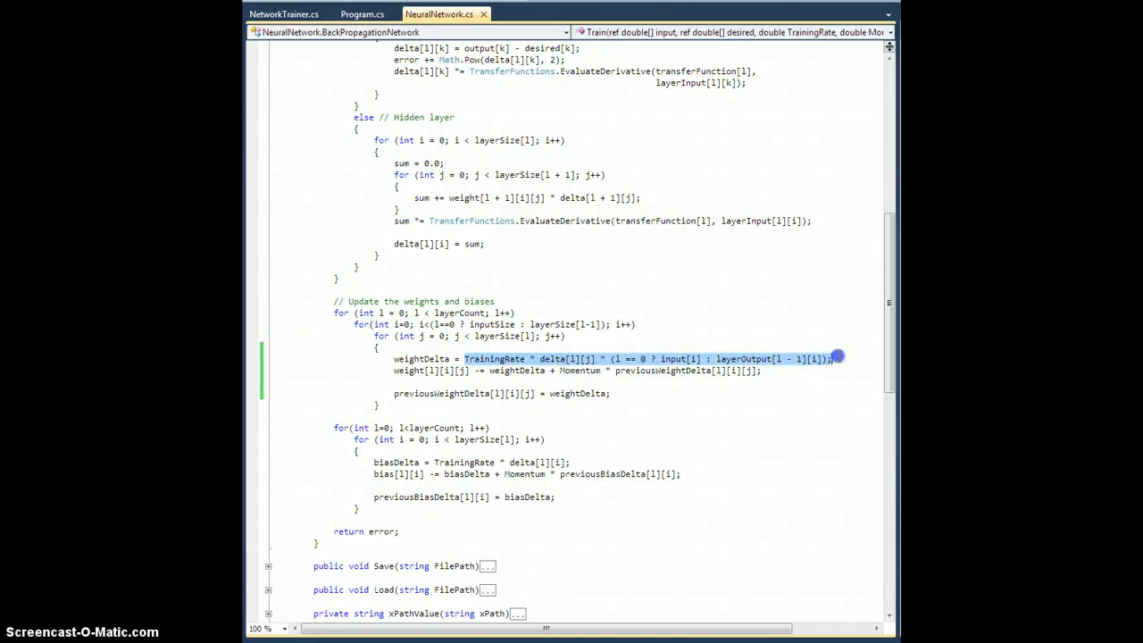
pyautogui.moveTo(415, 357)
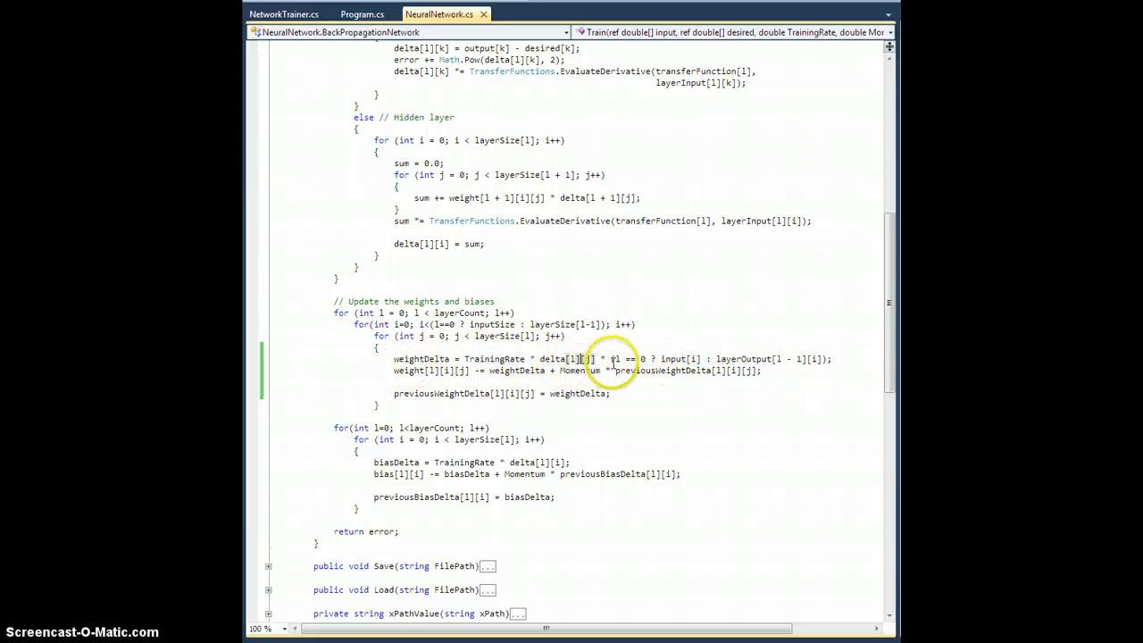
pyautogui.moveTo(554, 358)
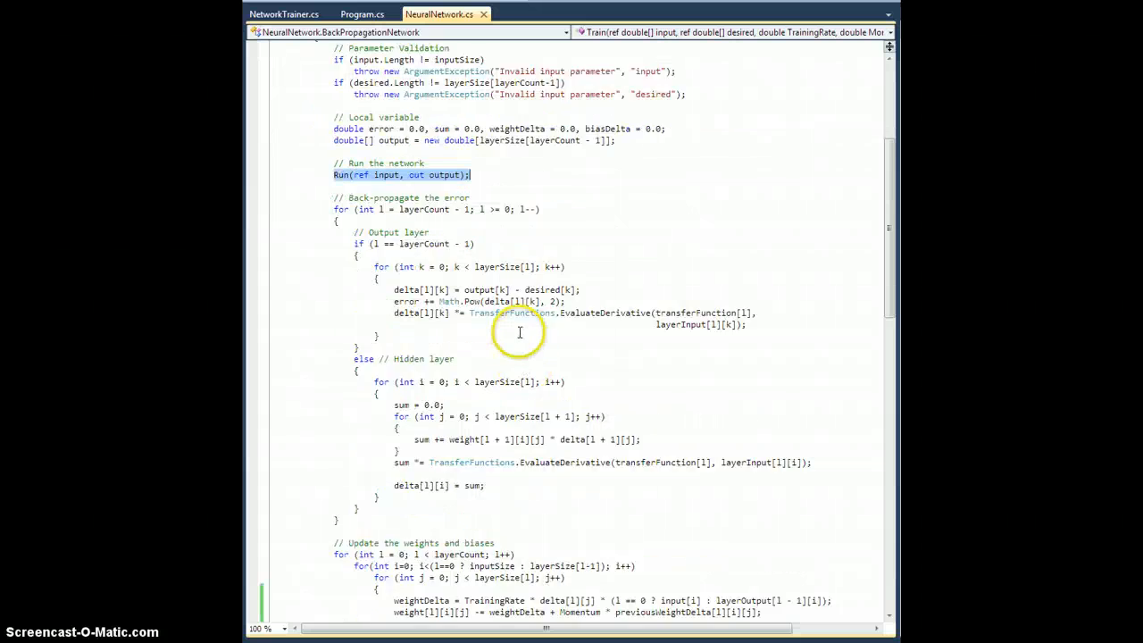
pyautogui.scroll(-3)
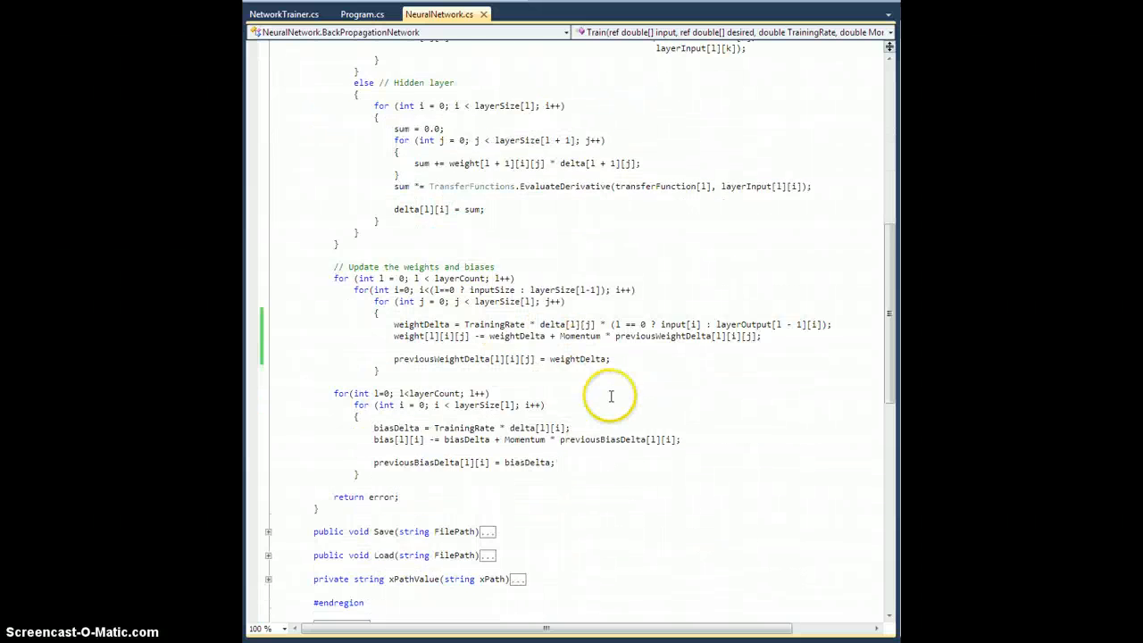
pyautogui.scroll(-3)
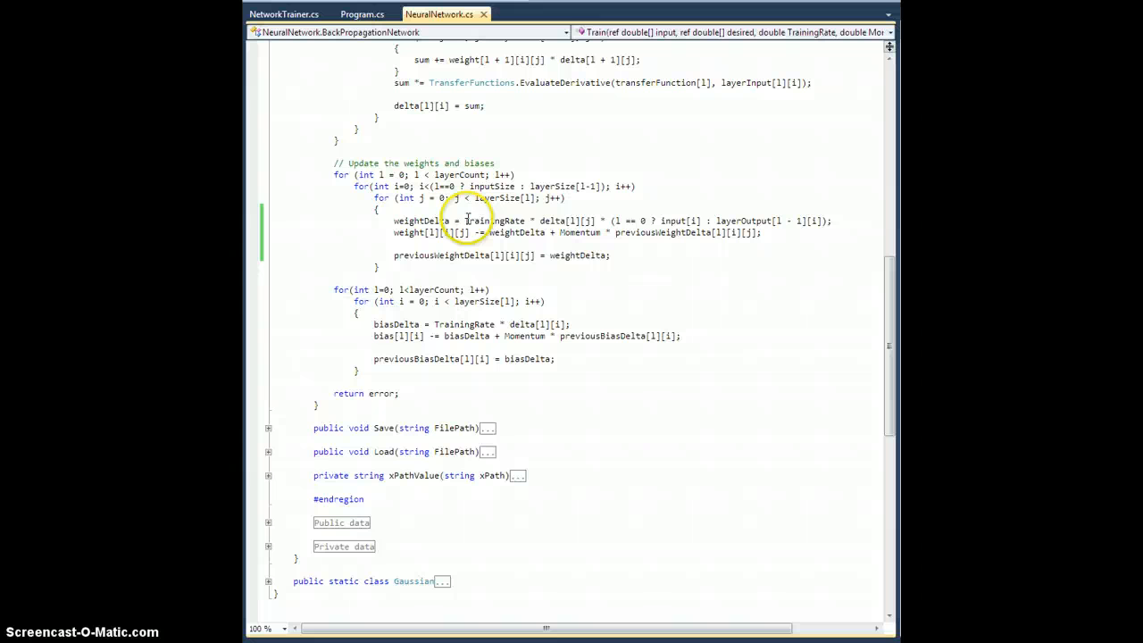
pyautogui.moveTo(465, 222); pyautogui.dragTo(836, 222)
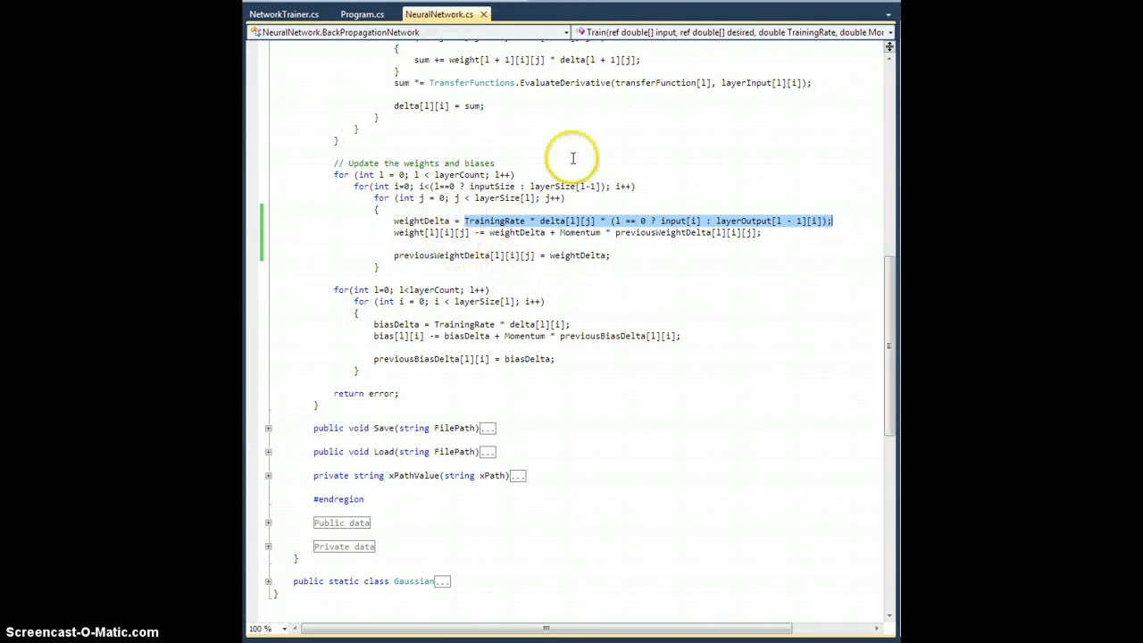
pyautogui.moveTo(461, 221)
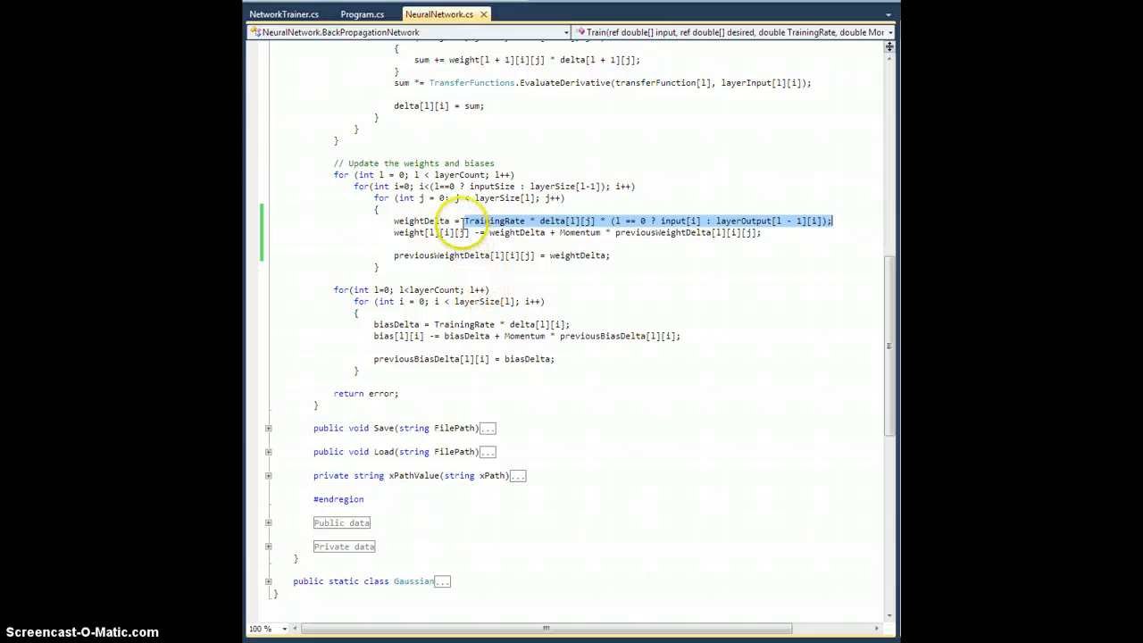
pyautogui.moveTo(468, 221)
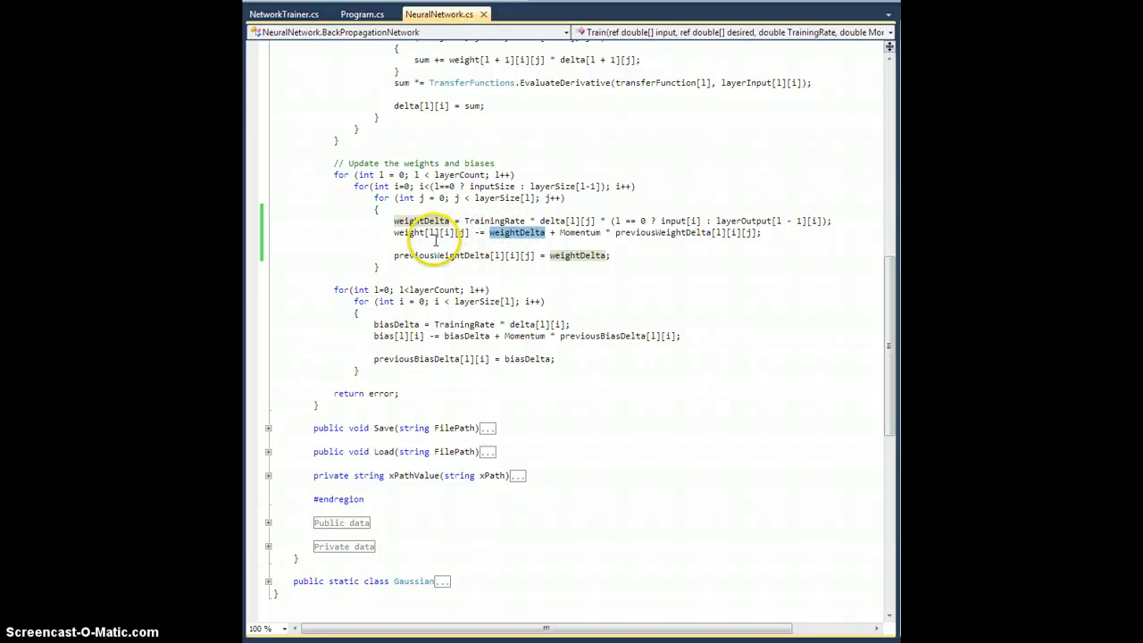
pyautogui.moveTo(561, 236)
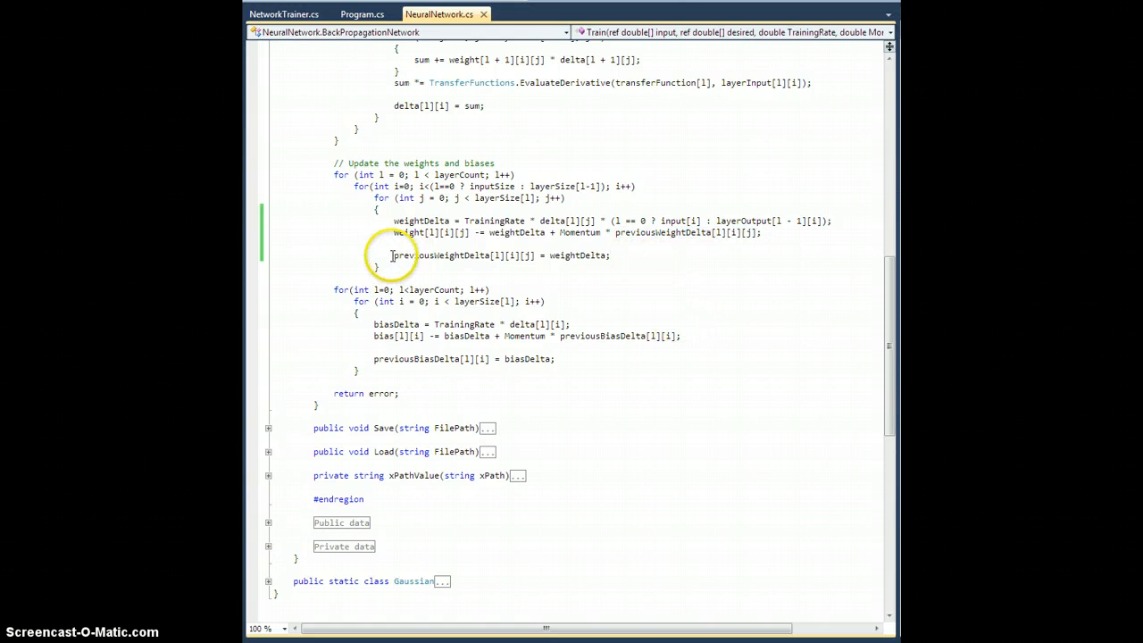
pyautogui.moveTo(393, 254); pyautogui.dragTo(539, 253)
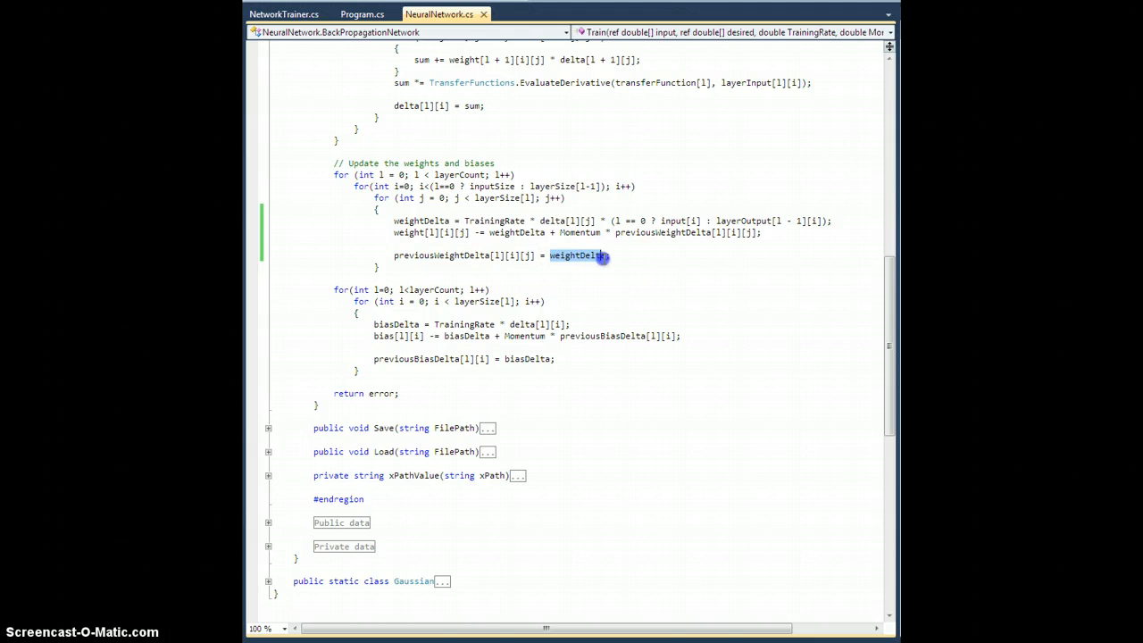
pyautogui.moveTo(420, 222)
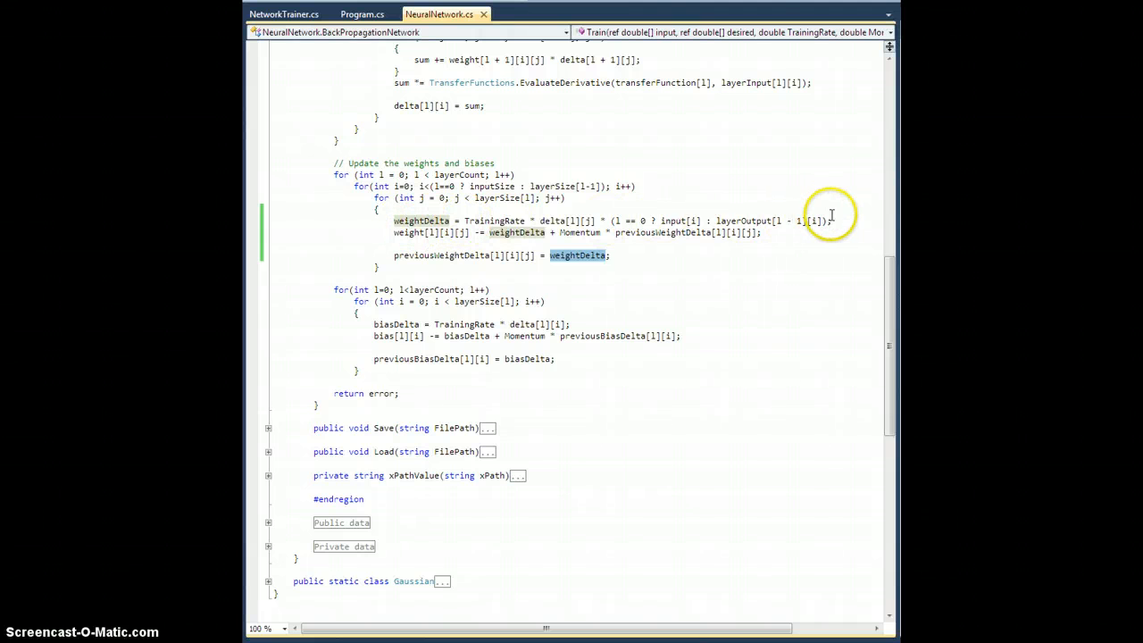
pyautogui.moveTo(633, 259)
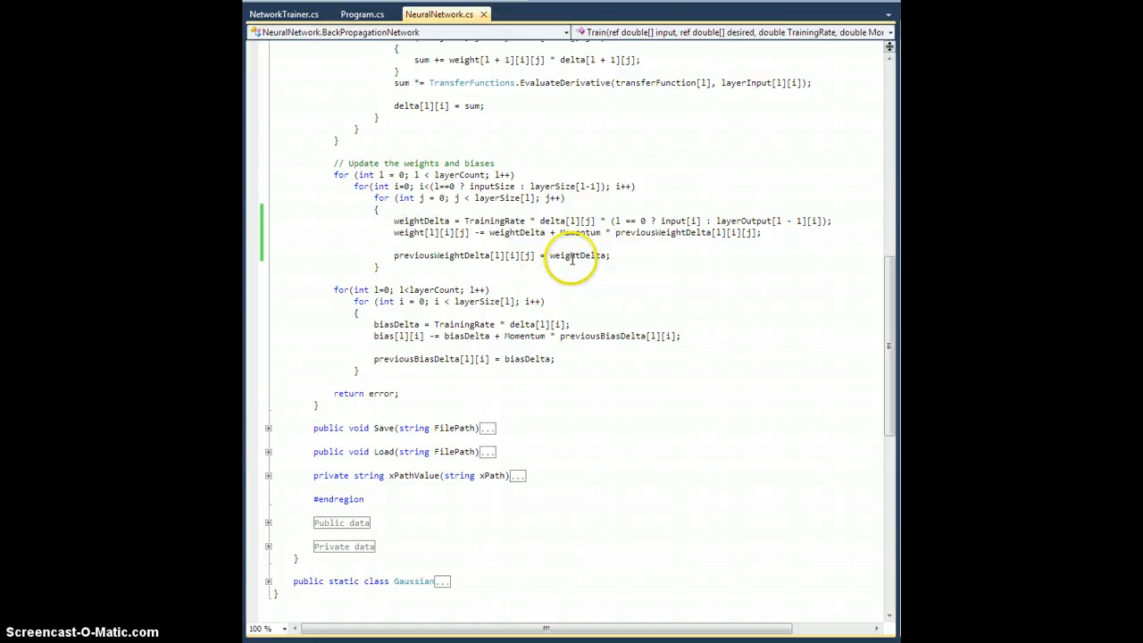
pyautogui.doubleClick(579, 256)
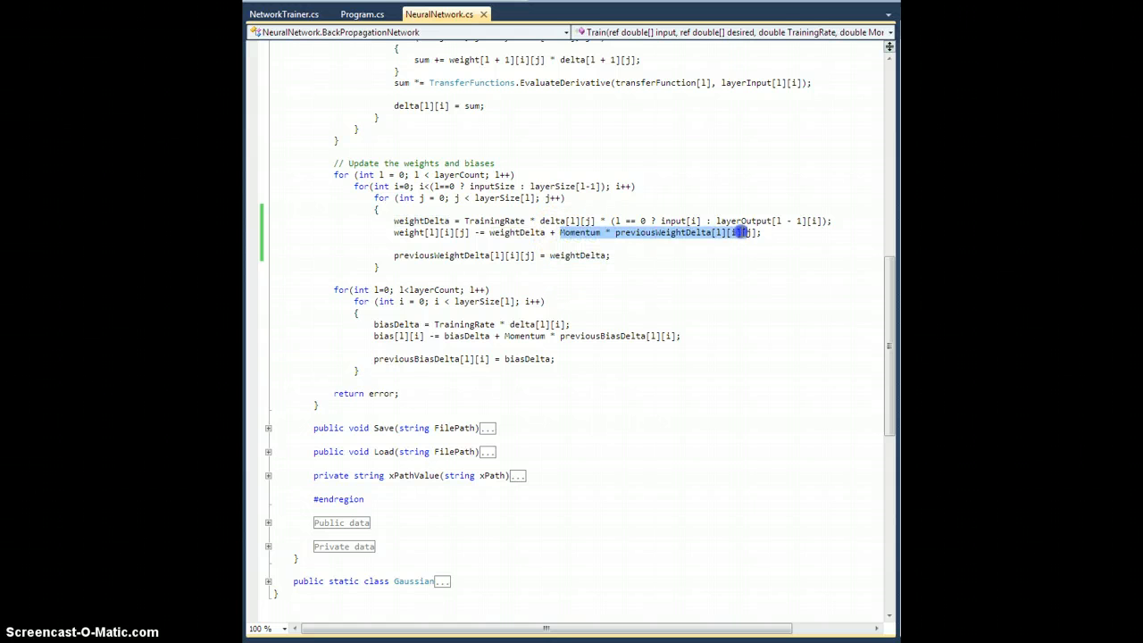
pyautogui.moveTo(677, 266)
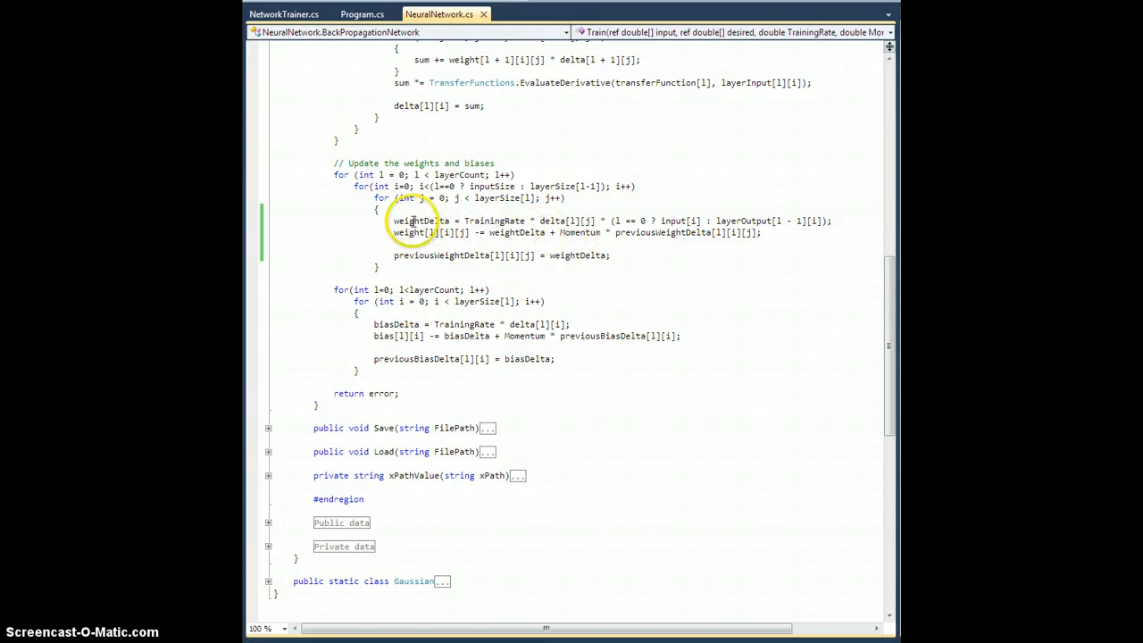
pyautogui.doubleClick(418, 221)
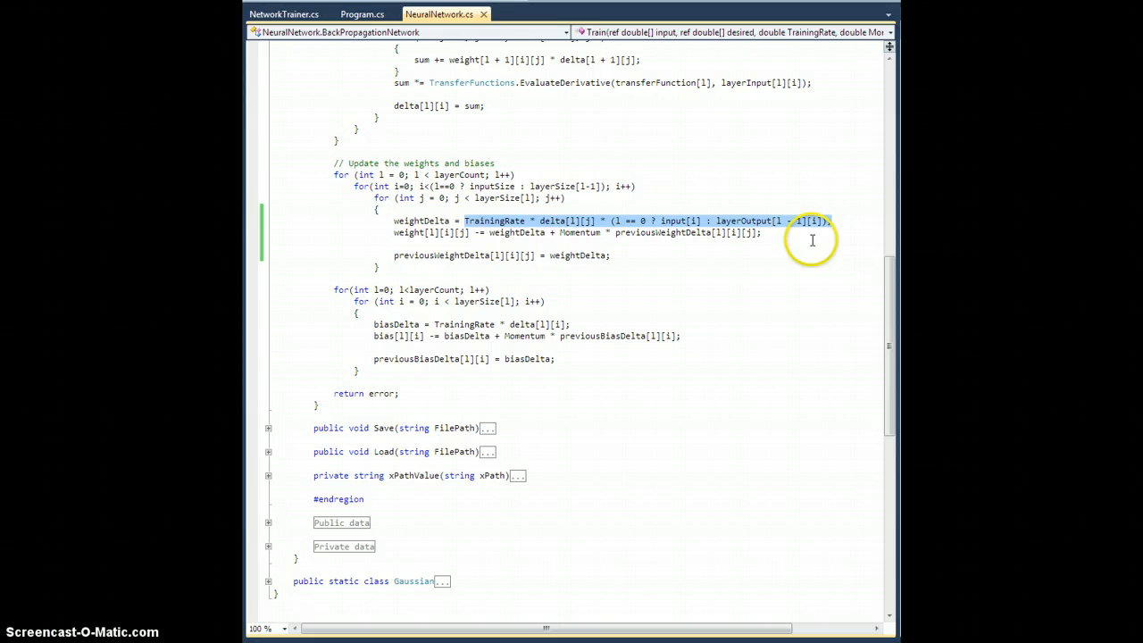
pyautogui.doubleClick(579, 233)
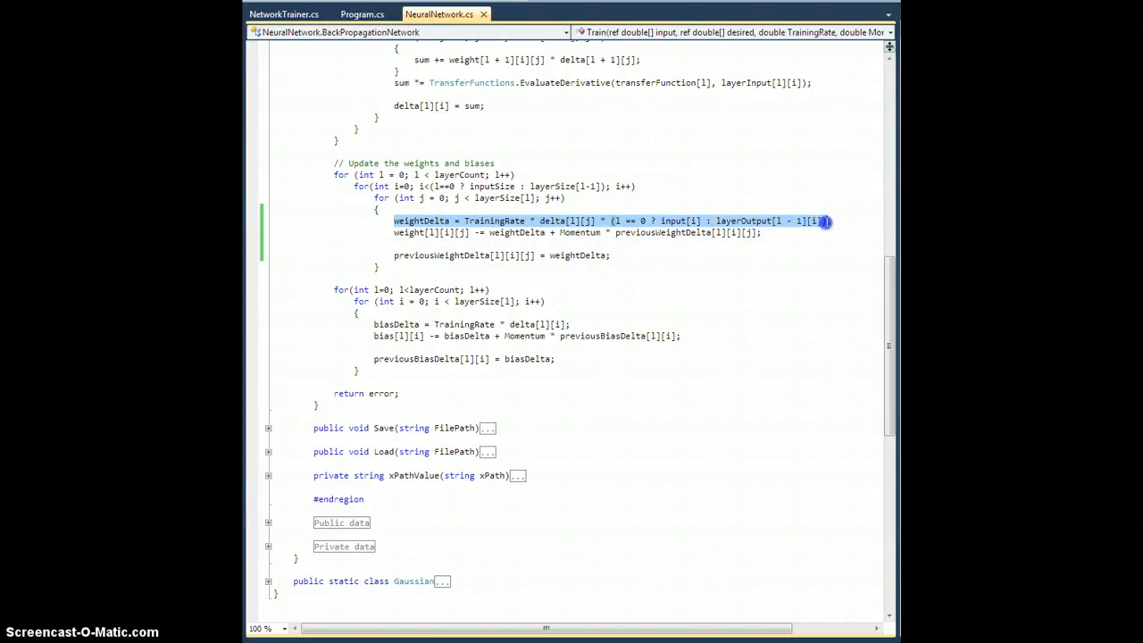
pyautogui.click(613, 256)
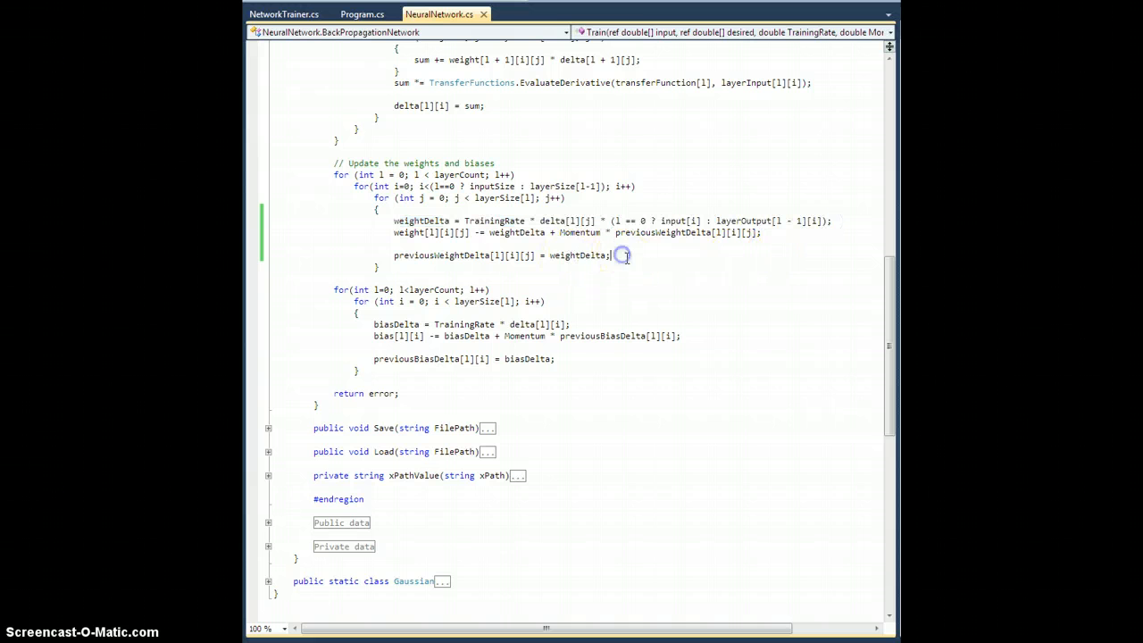
pyautogui.click(622, 256)
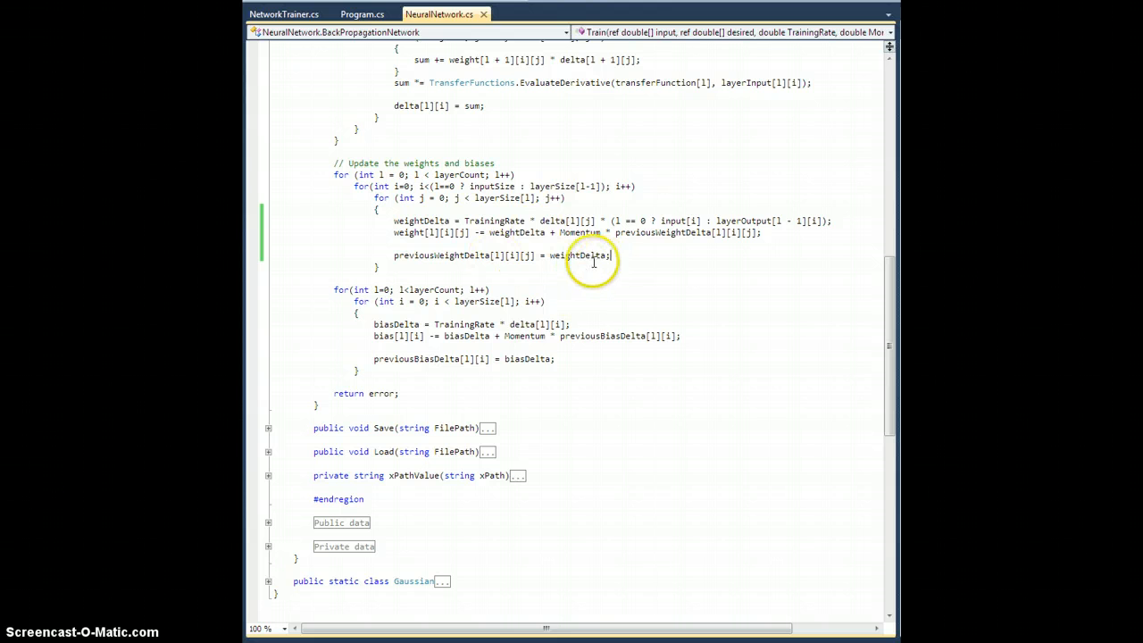
pyautogui.doubleClick(443, 255)
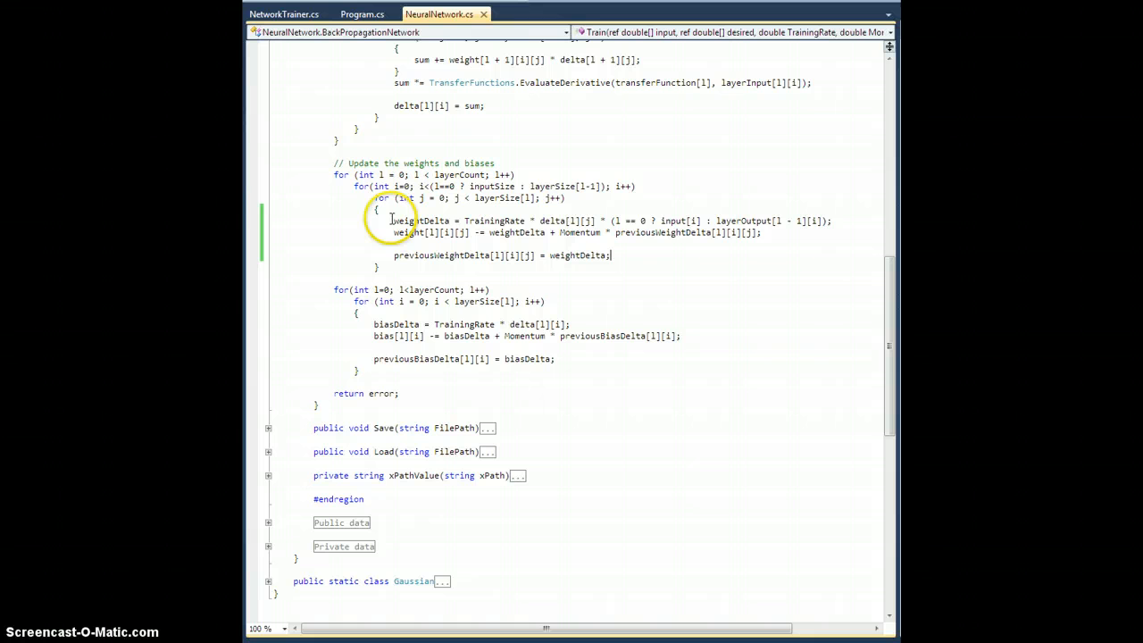
pyautogui.doubleClick(420, 221)
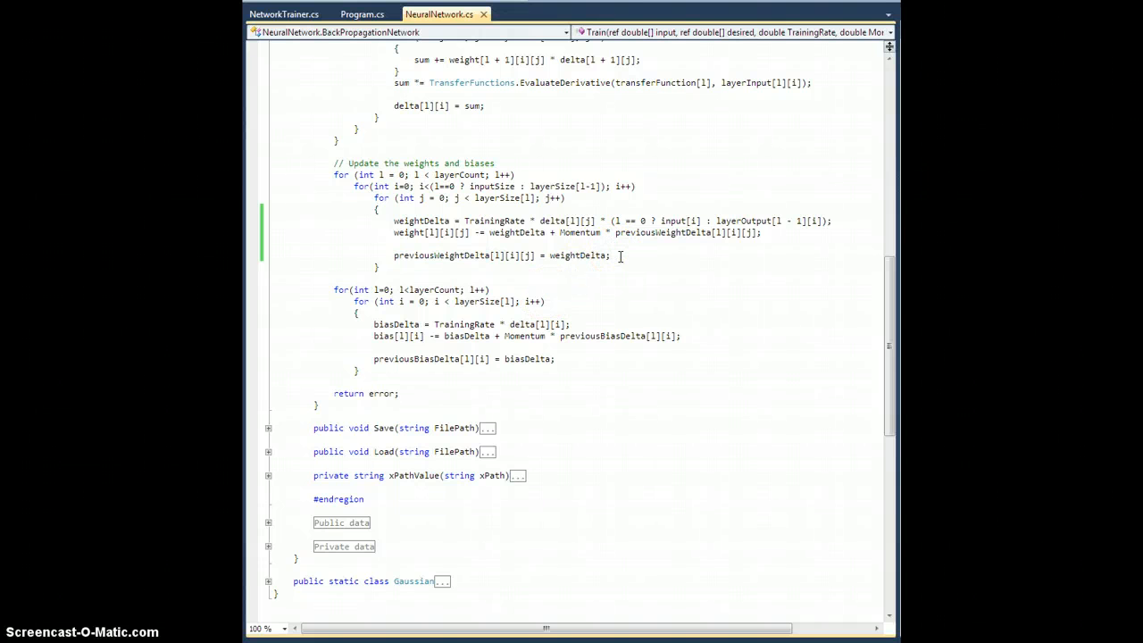
pyautogui.moveTo(574, 232)
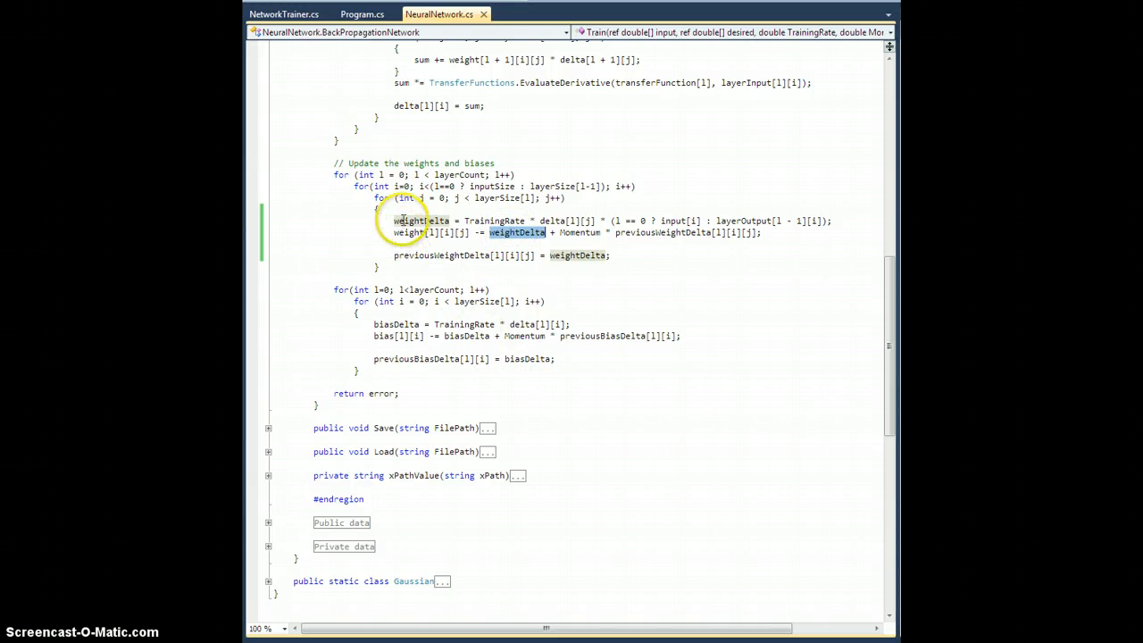
pyautogui.moveTo(622, 284)
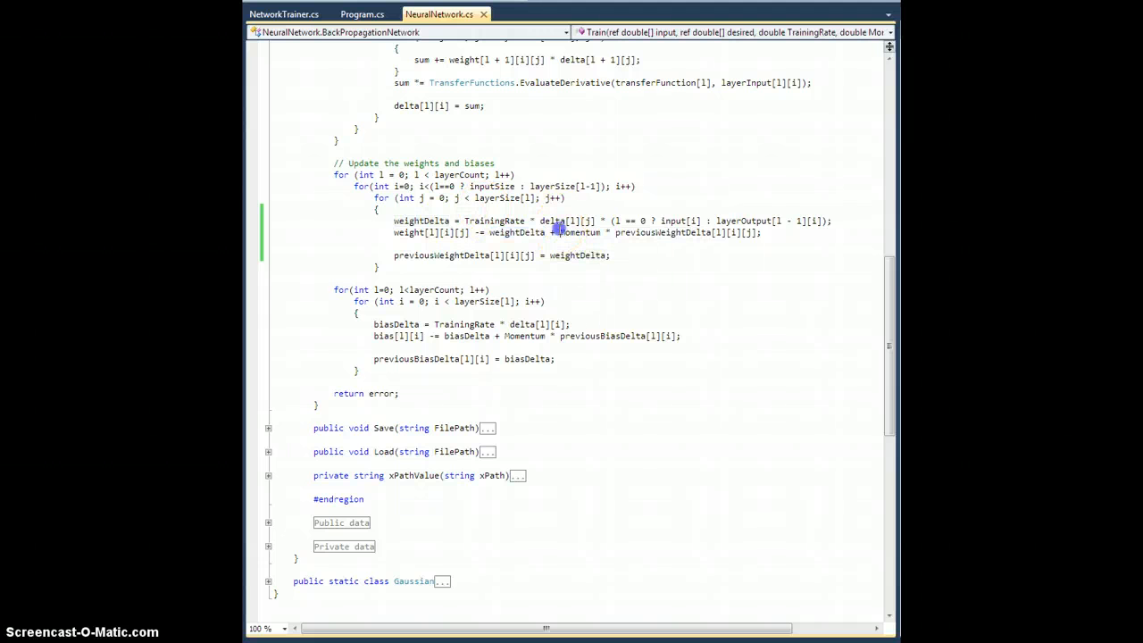
pyautogui.moveTo(557, 233); pyautogui.dragTo(764, 232)
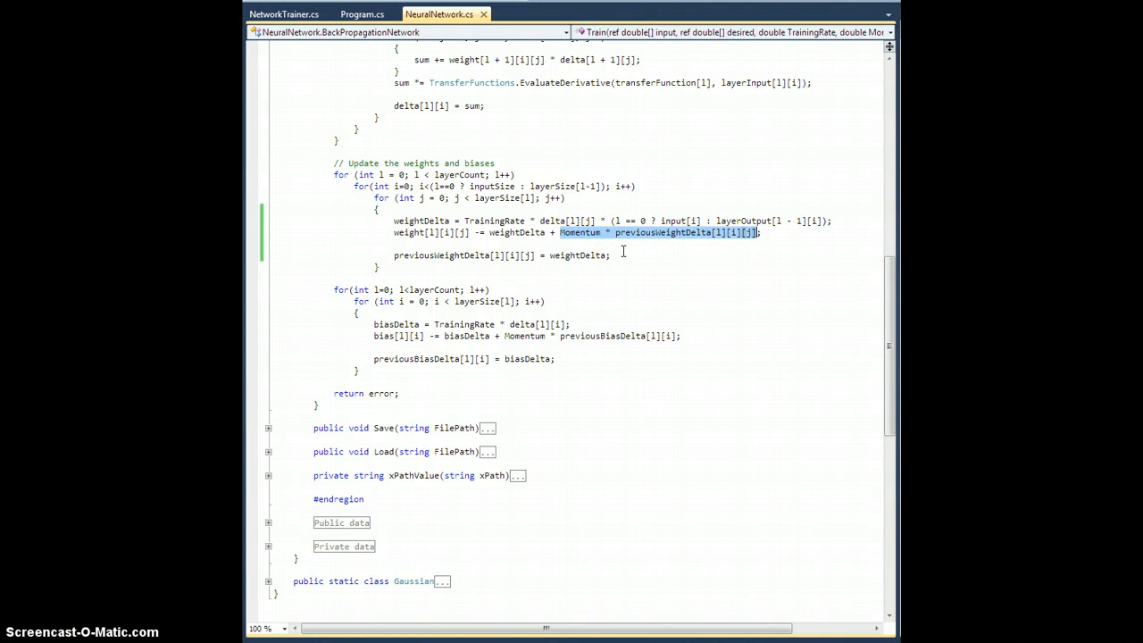
pyautogui.moveTo(625, 257)
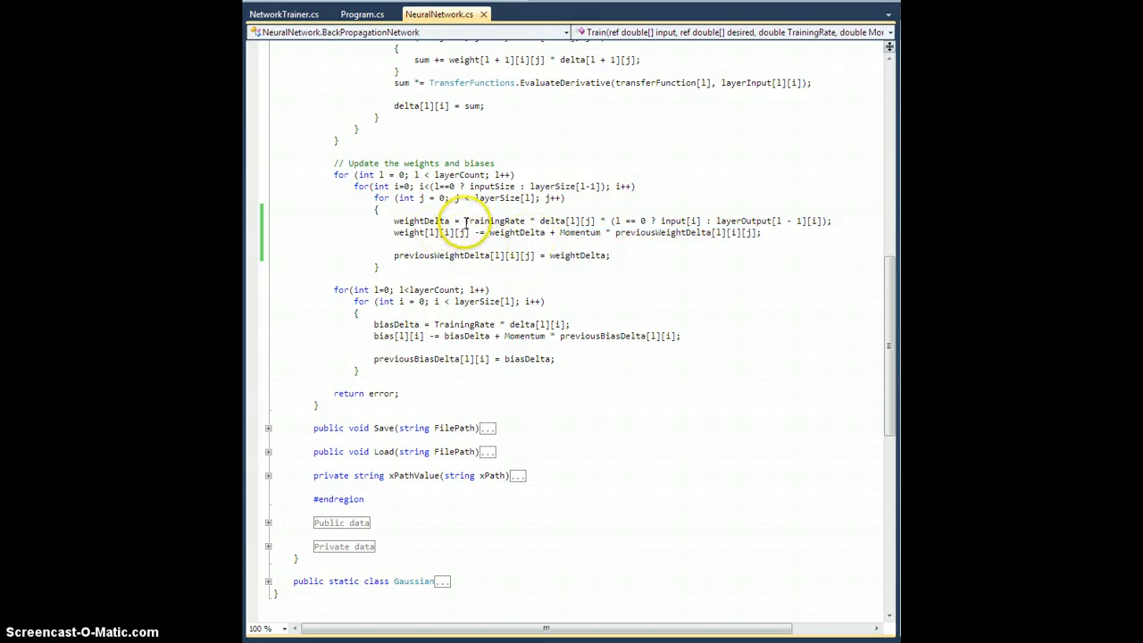
pyautogui.moveTo(463, 222); pyautogui.dragTo(825, 221)
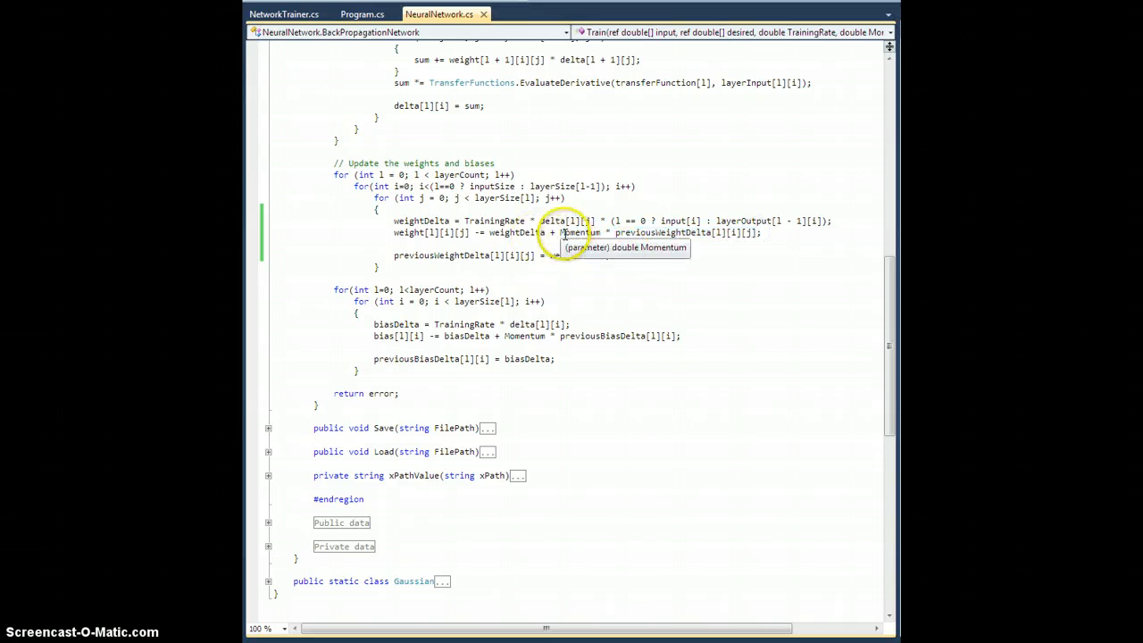
pyautogui.moveTo(561, 236)
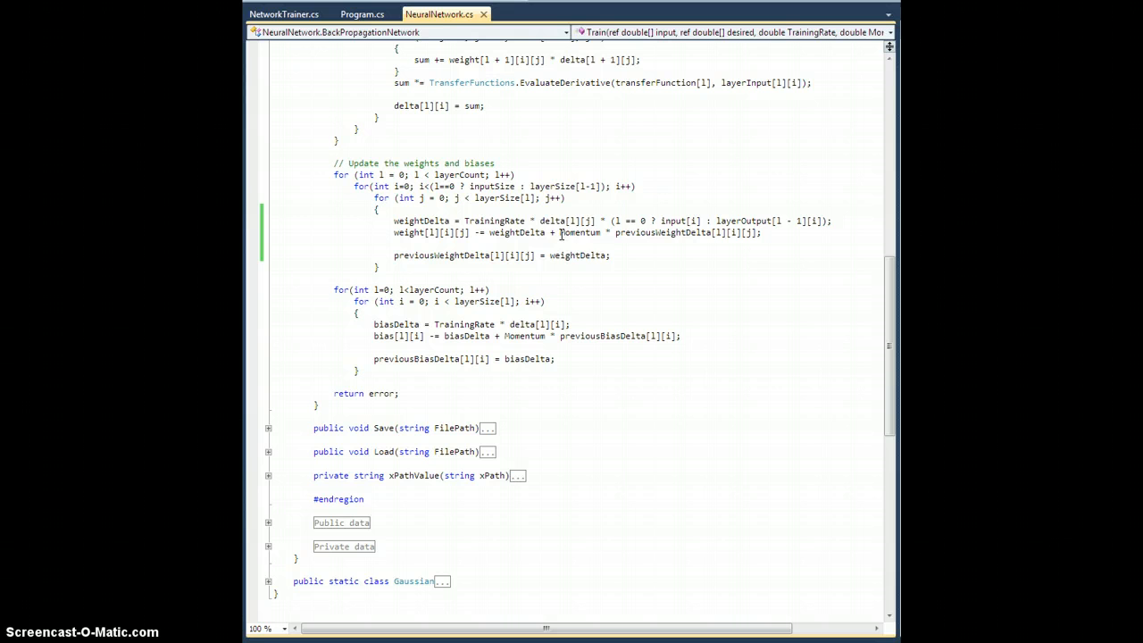
pyautogui.doubleClick(580, 232)
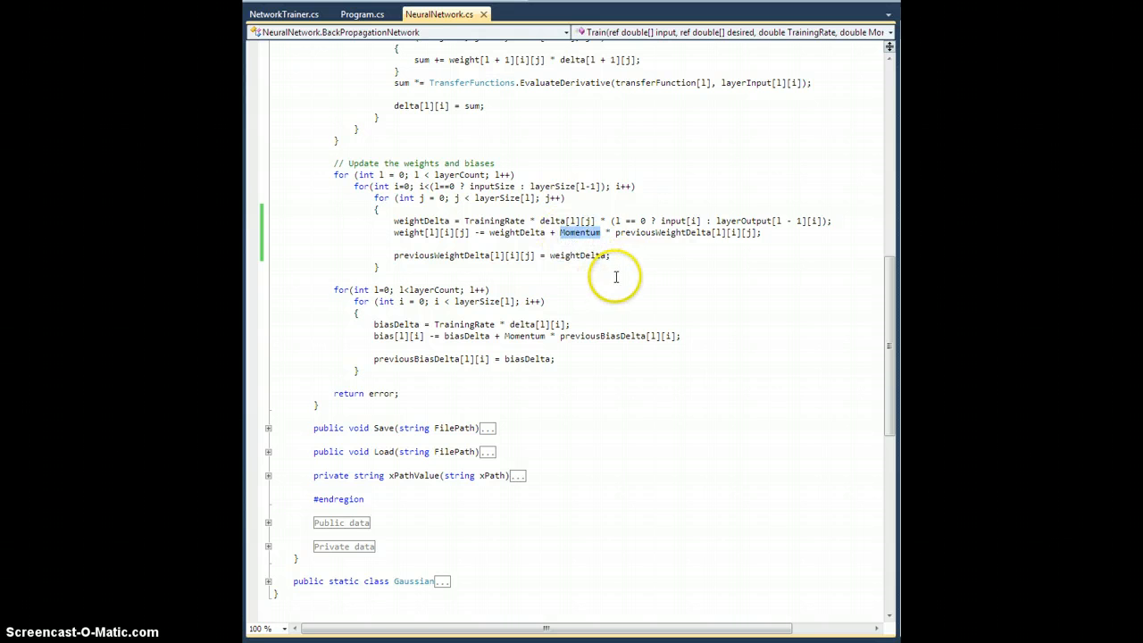
pyautogui.scroll(-3)
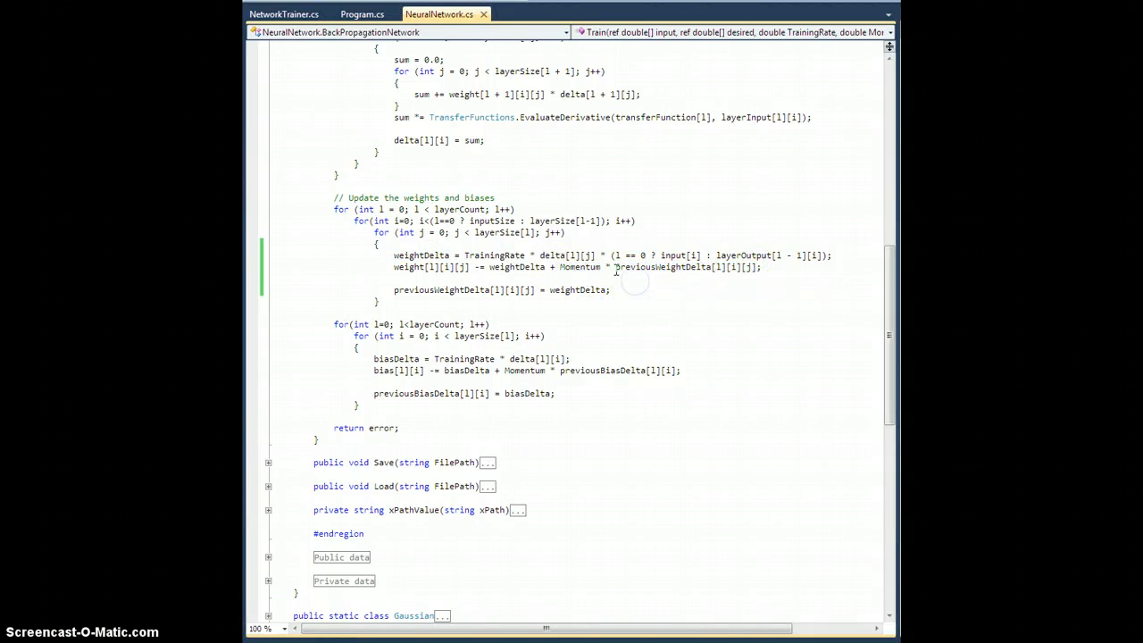
pyautogui.doubleClick(688, 268)
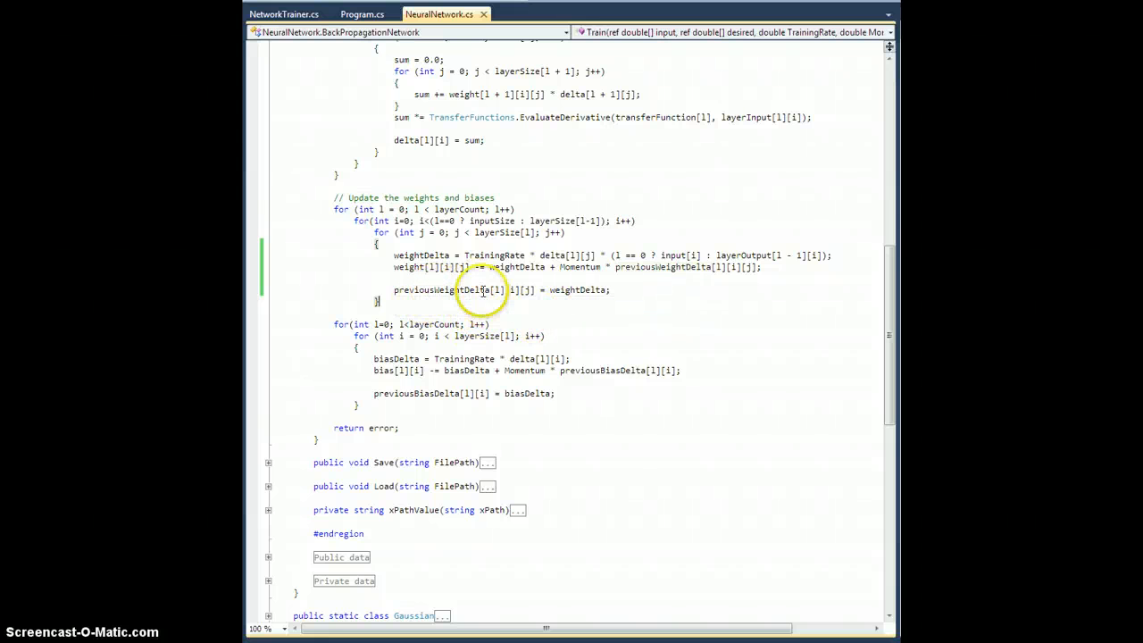
pyautogui.moveTo(422, 255)
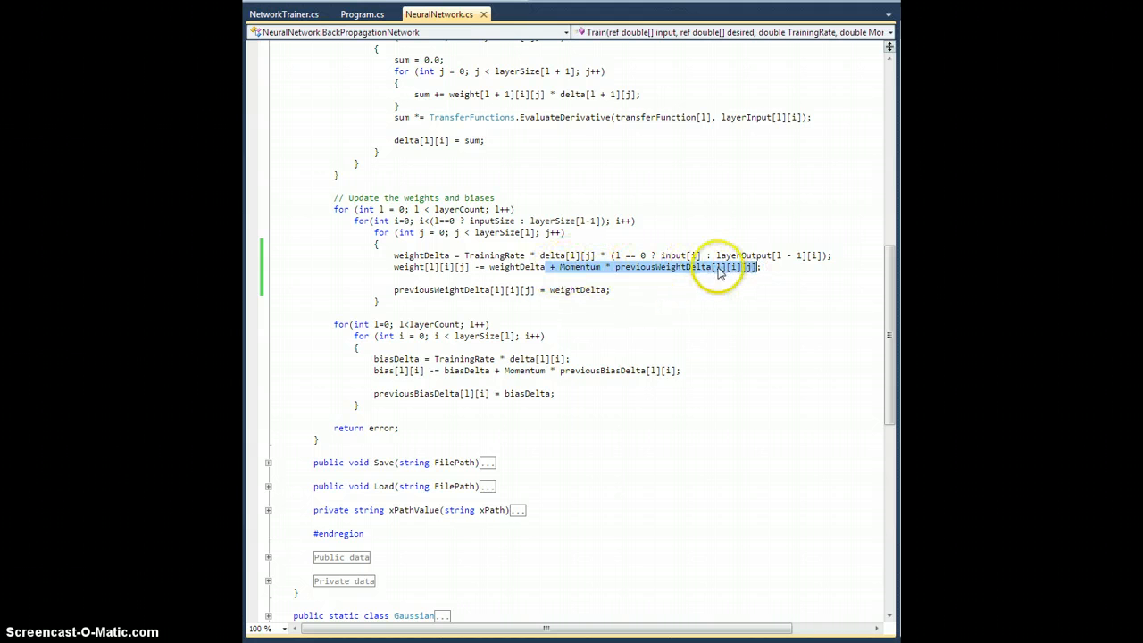
pyautogui.moveTo(659, 318)
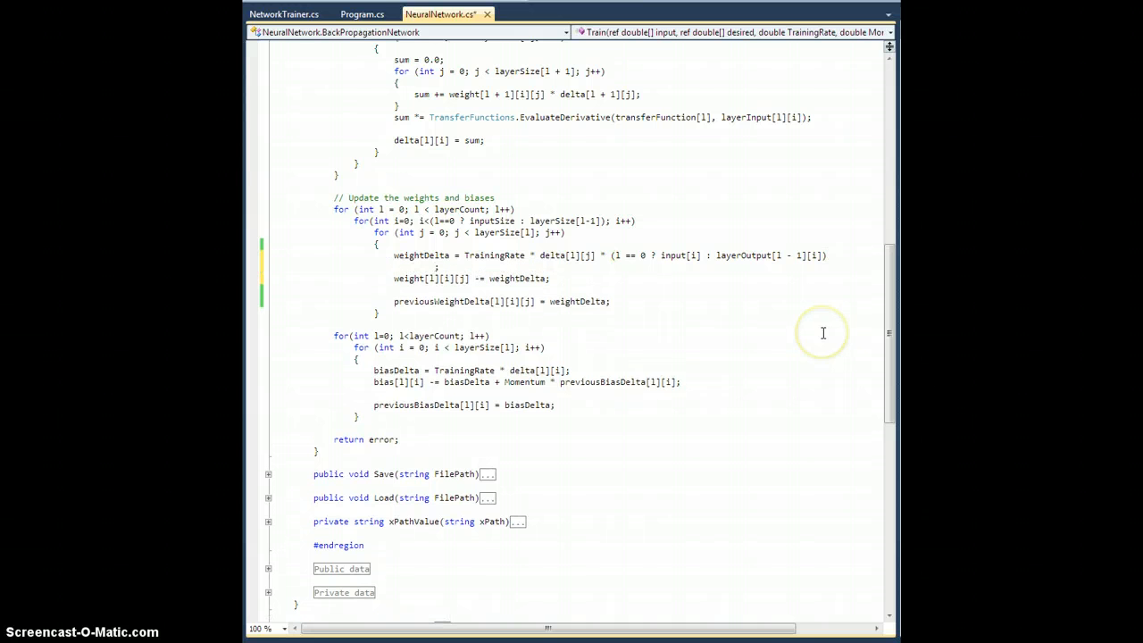
# Step: End the weightDelta expression with '+ Momentum * previousWeightDelta[l][i][j];' and select the old term for removal
pyautogui.write('+ Momentum * previousWeightDelta[l][i][j];')
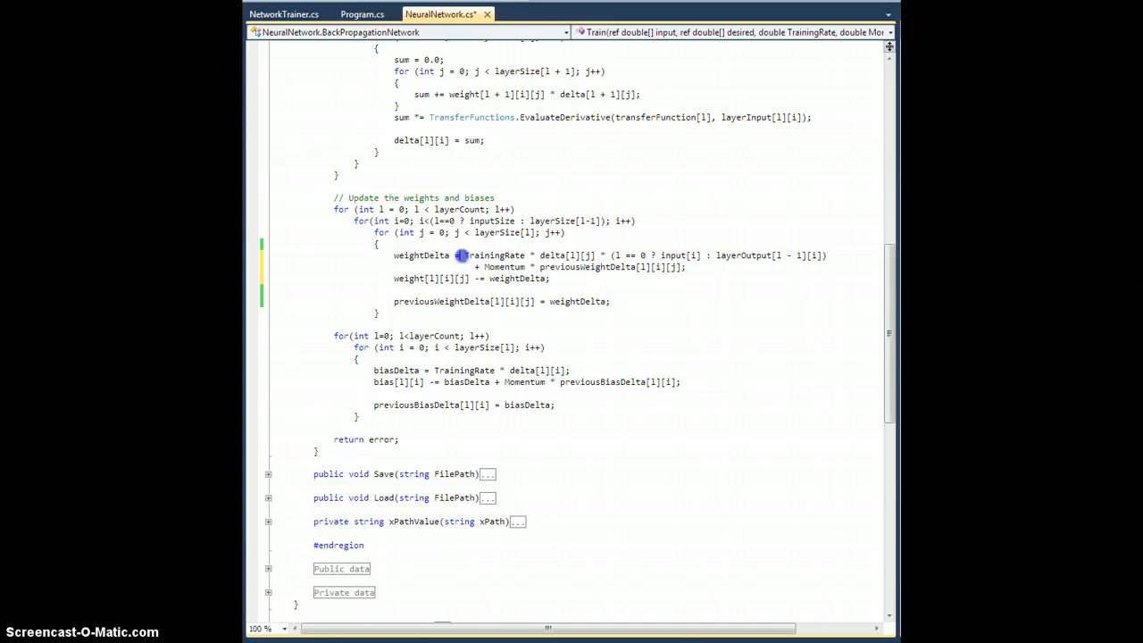
pyautogui.moveTo(461, 256); pyautogui.dragTo(825, 256)
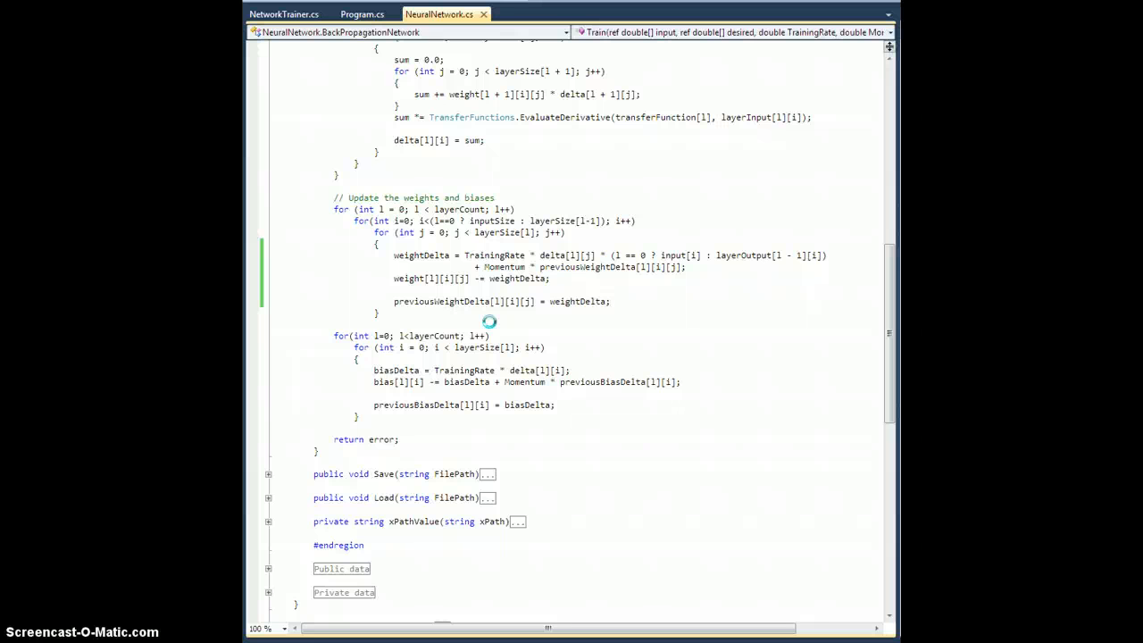
pyautogui.moveTo(556, 289)
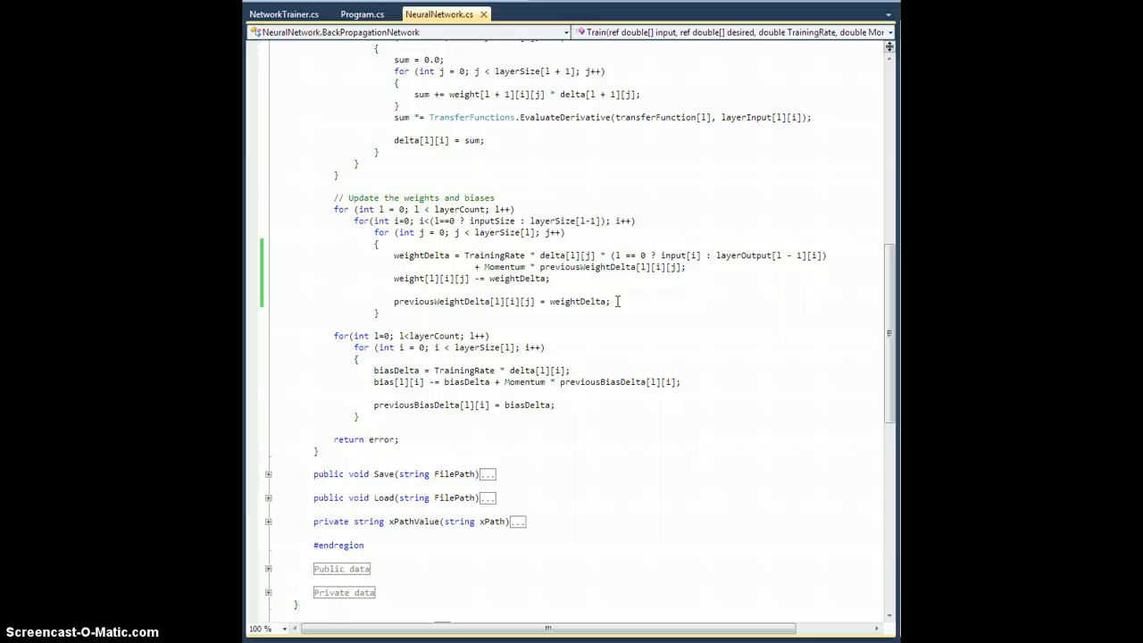
pyautogui.moveTo(502, 266)
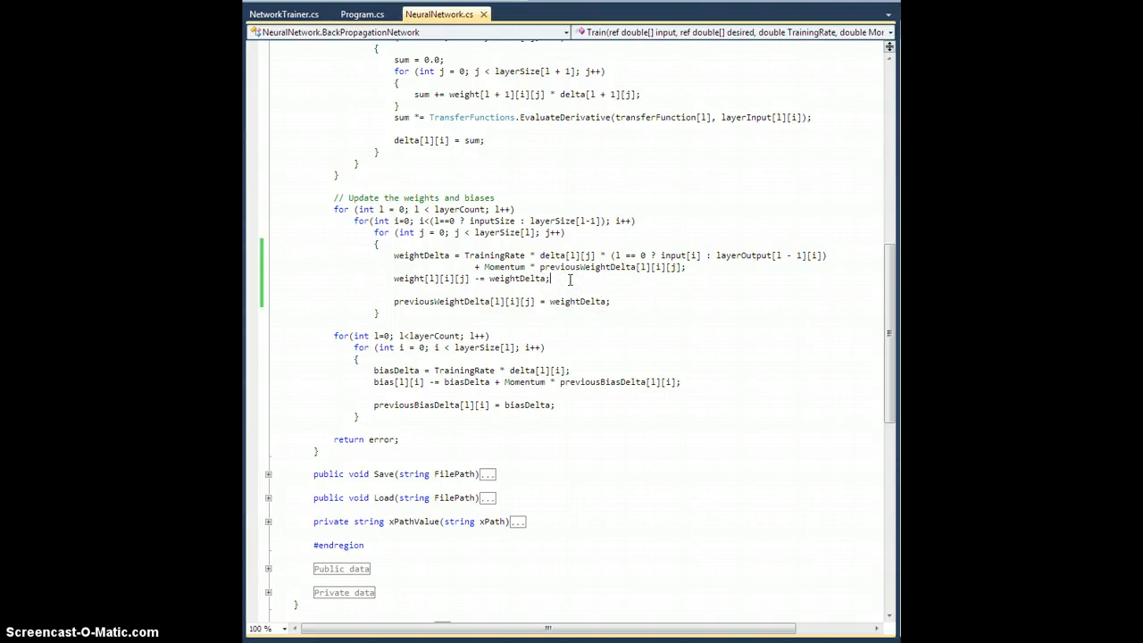
pyautogui.doubleClick(505, 267)
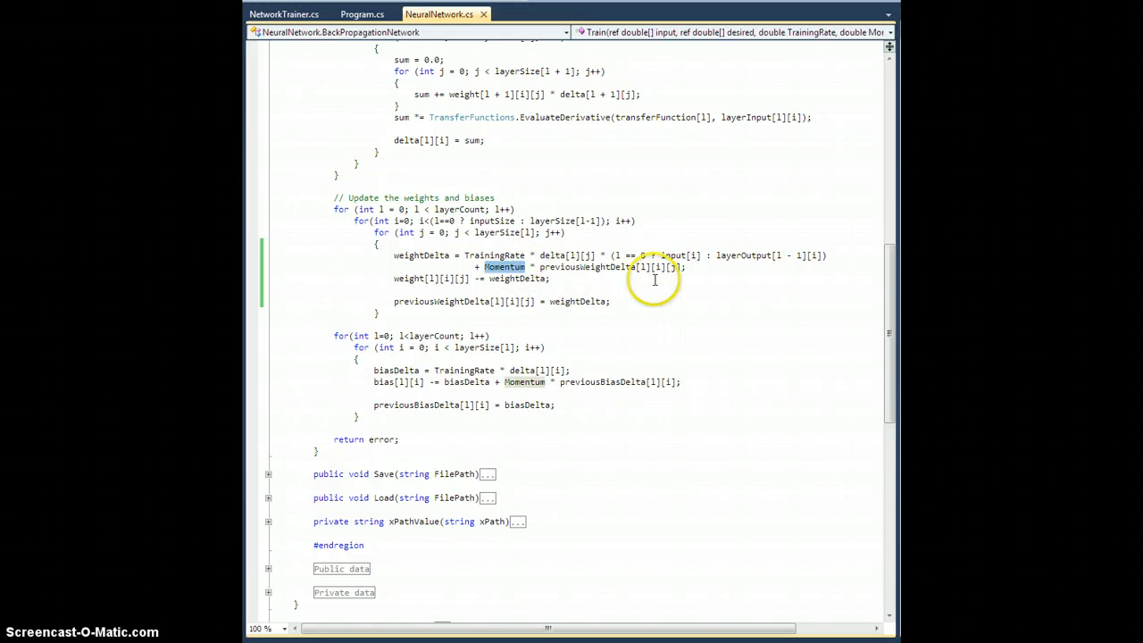
pyautogui.moveTo(425, 95)
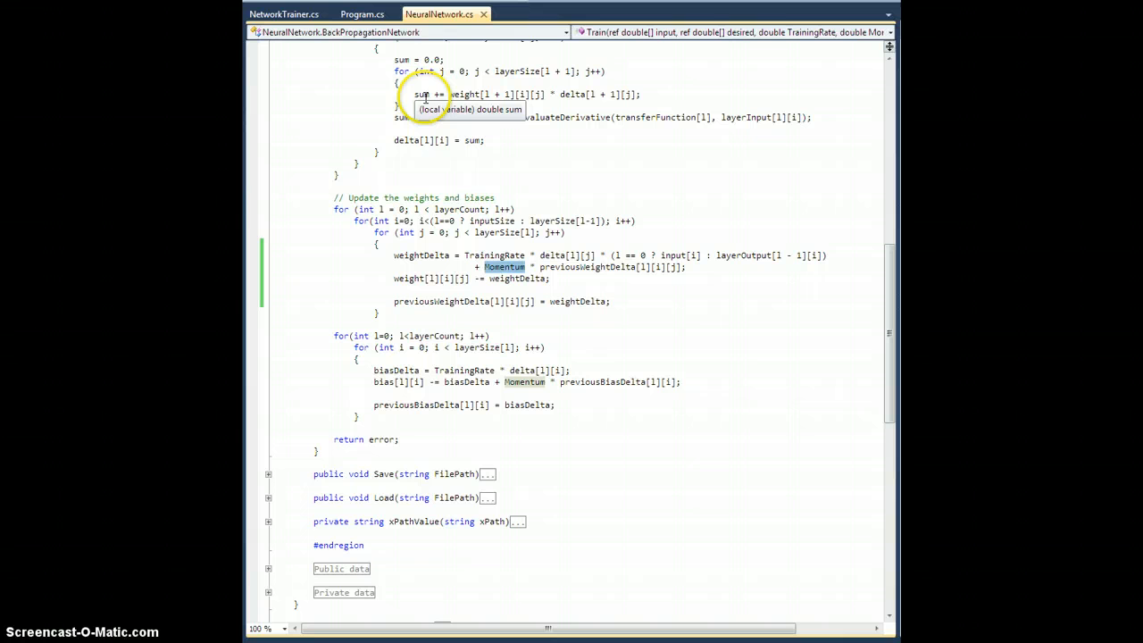
pyautogui.moveTo(561, 311)
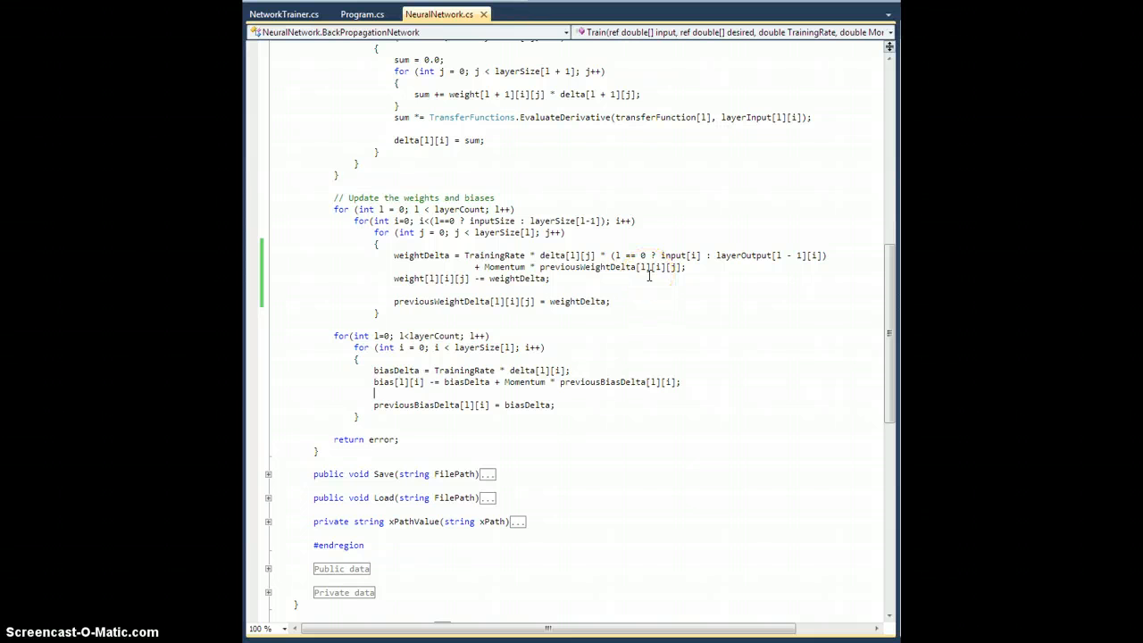
pyautogui.moveTo(504, 268)
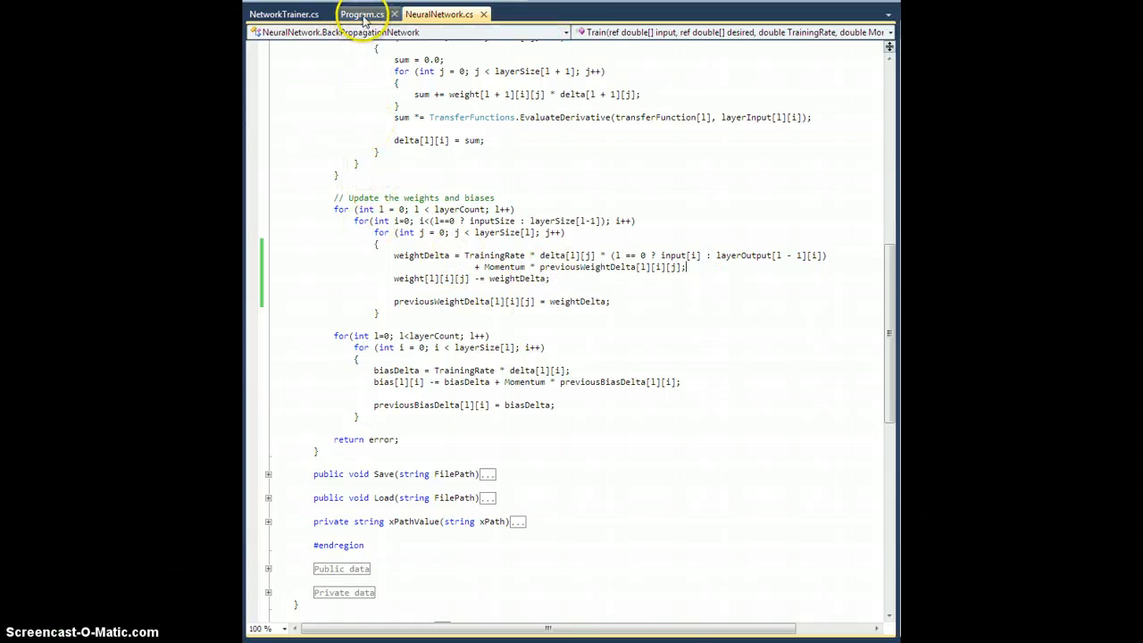
# Step: Switch to Program.cs showing Main's training setup that saves xorNetwork.xml
pyautogui.click(361, 15)
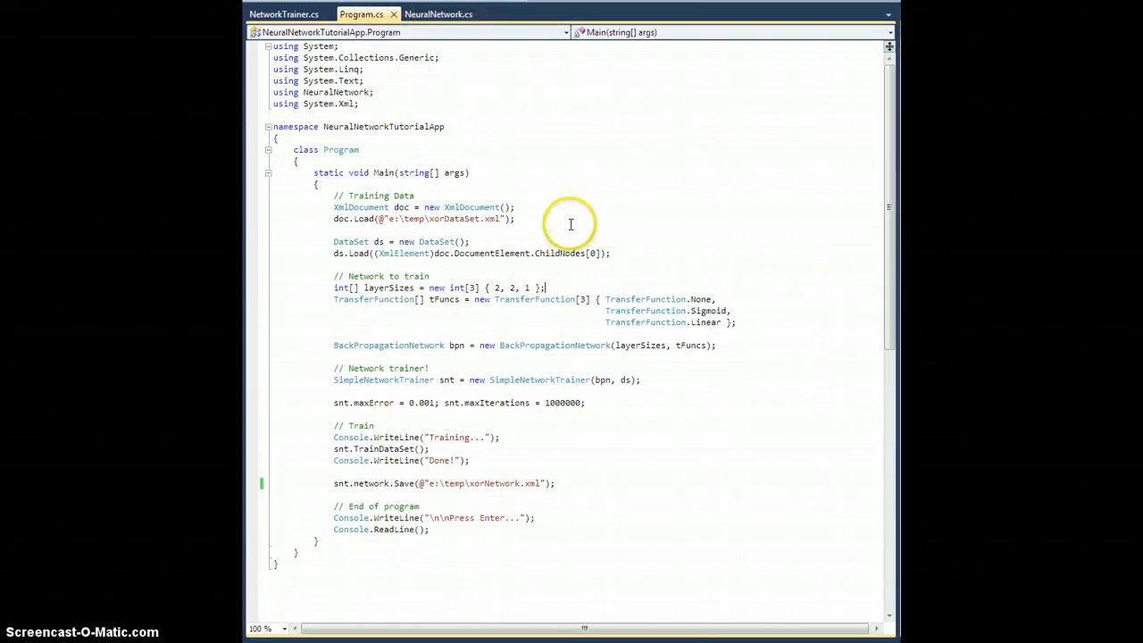
pyautogui.moveTo(462, 402)
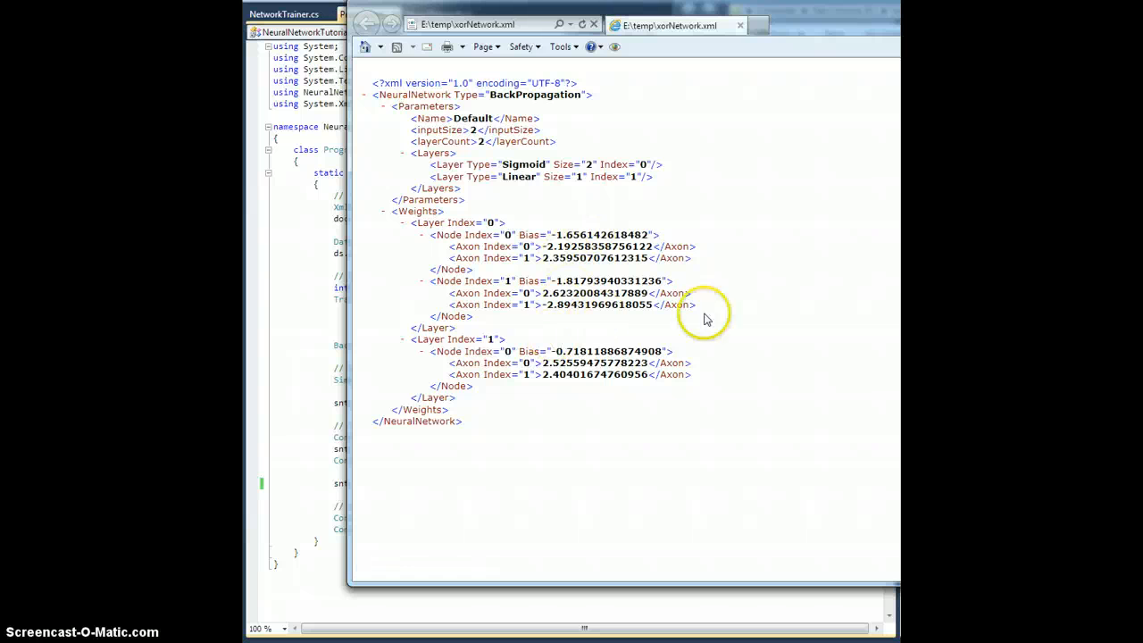
pyautogui.moveTo(769, 307)
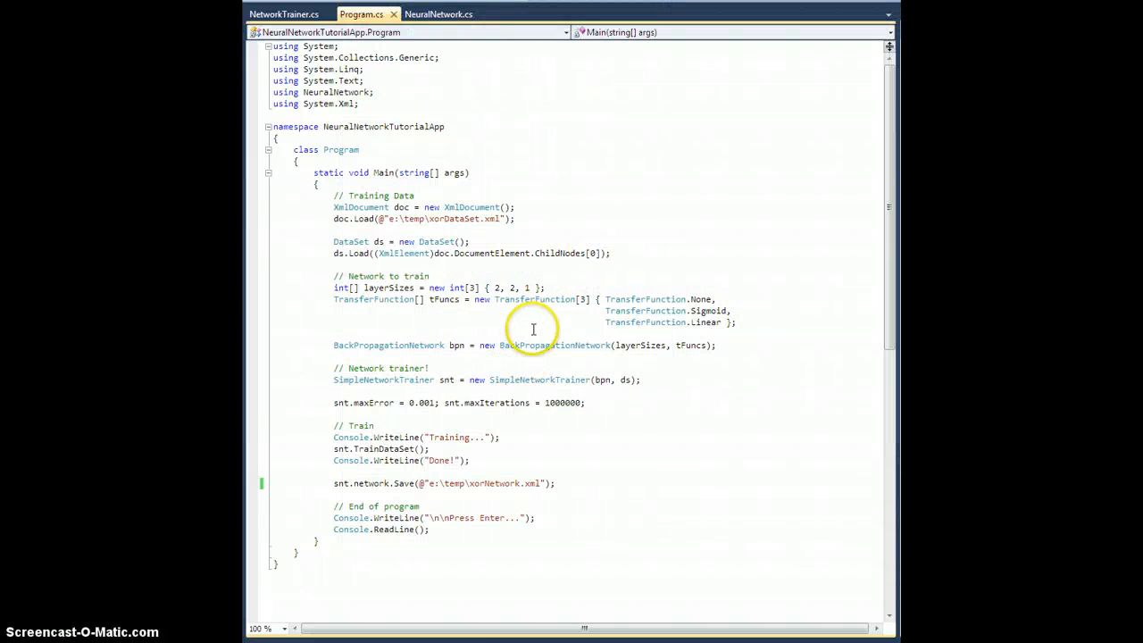
pyautogui.moveTo(361, 607)
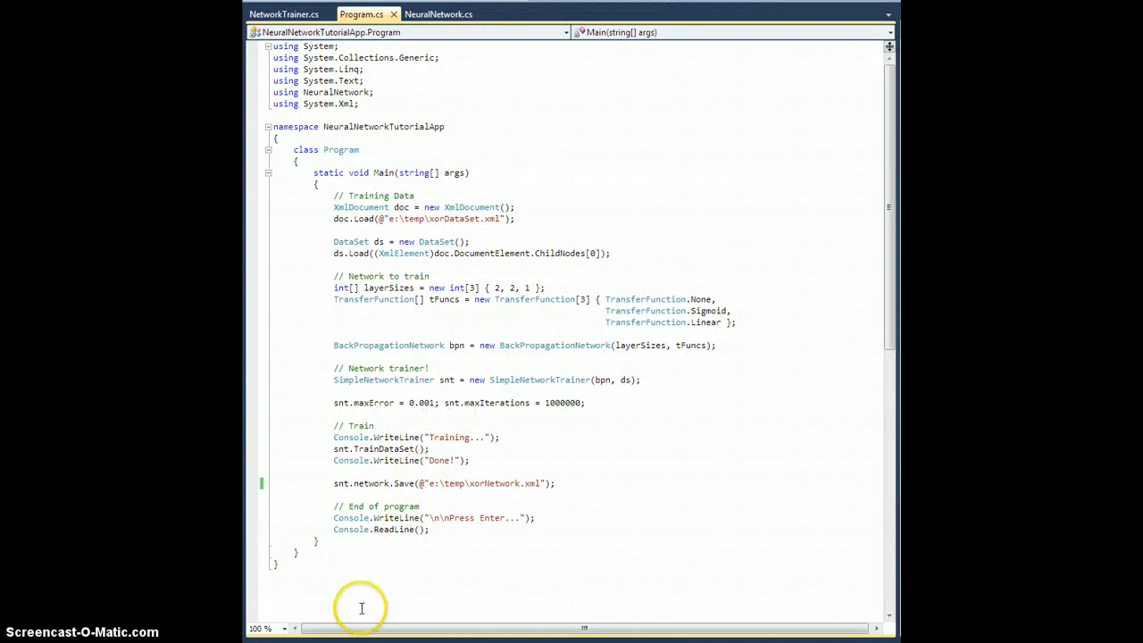